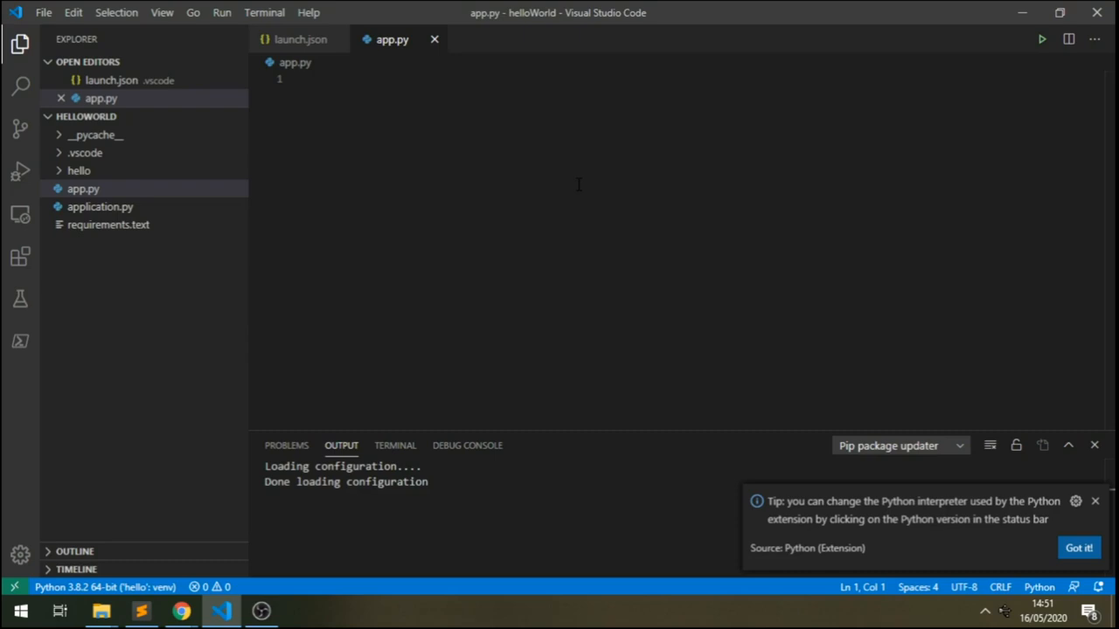
- Dismiss the Python interpreter tip so the empty app.py is ready for editing
{"action": "left_click", "coordinate": [1079, 549]}
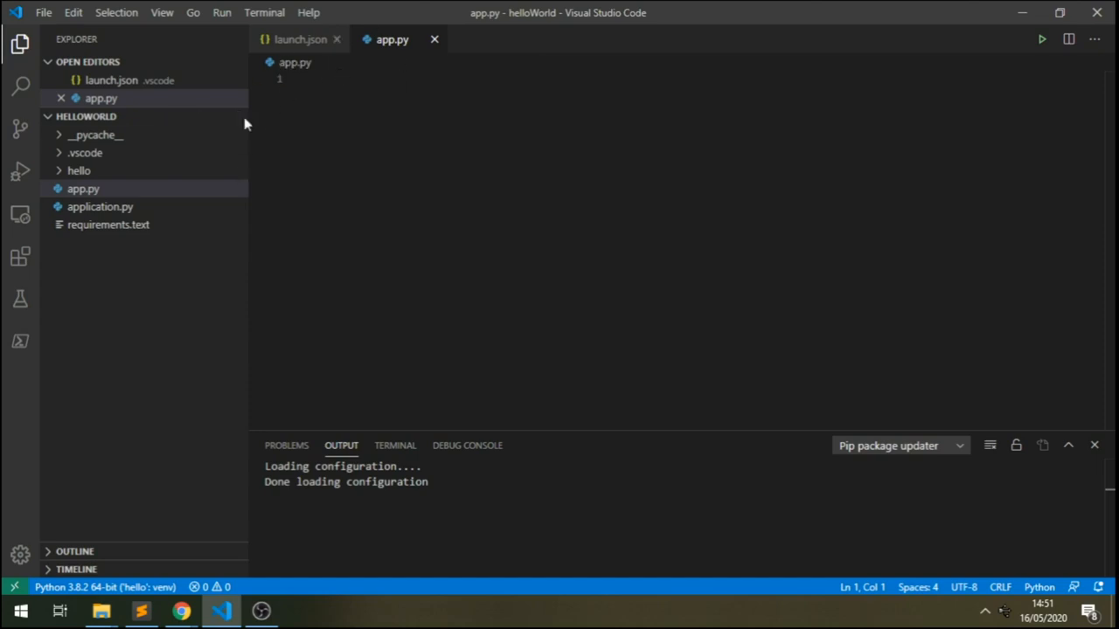
{"action": "mouse_move", "coordinate": [297, 105]}
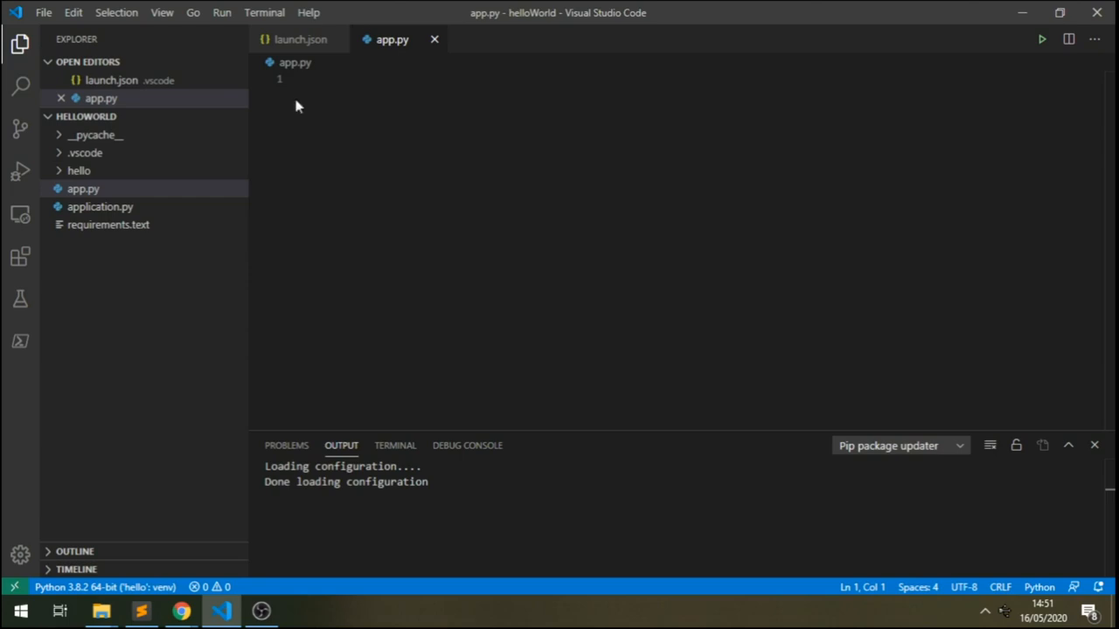
{"action": "mouse_move", "coordinate": [323, 96]}
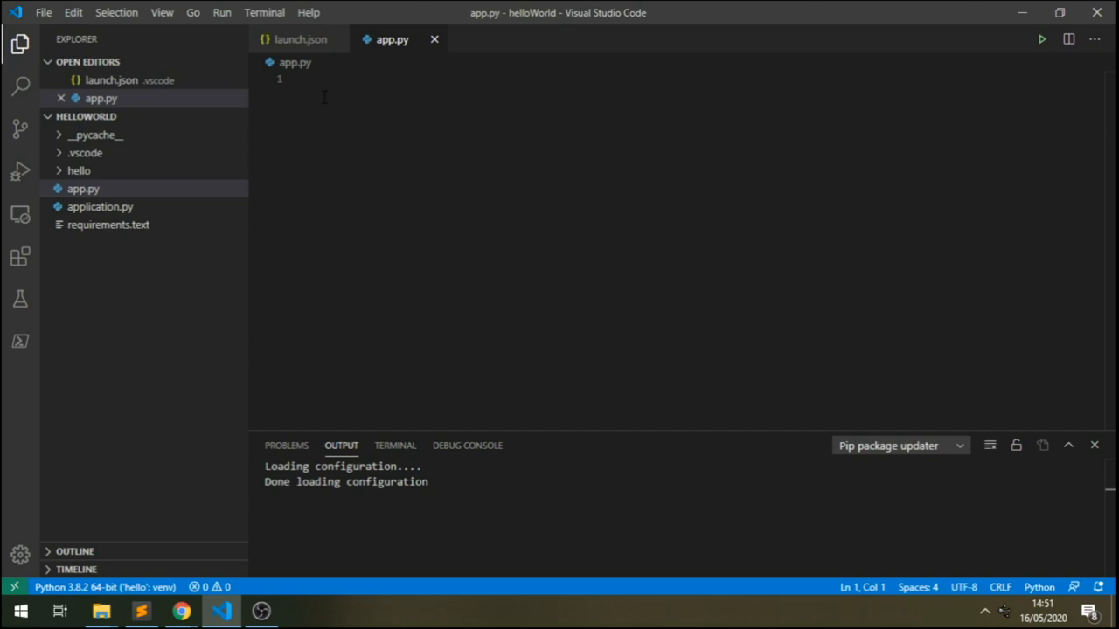
- Import Flask and create the app instance with app = Flask(__name__)
{"action": "type", "text": "from flask imp"}
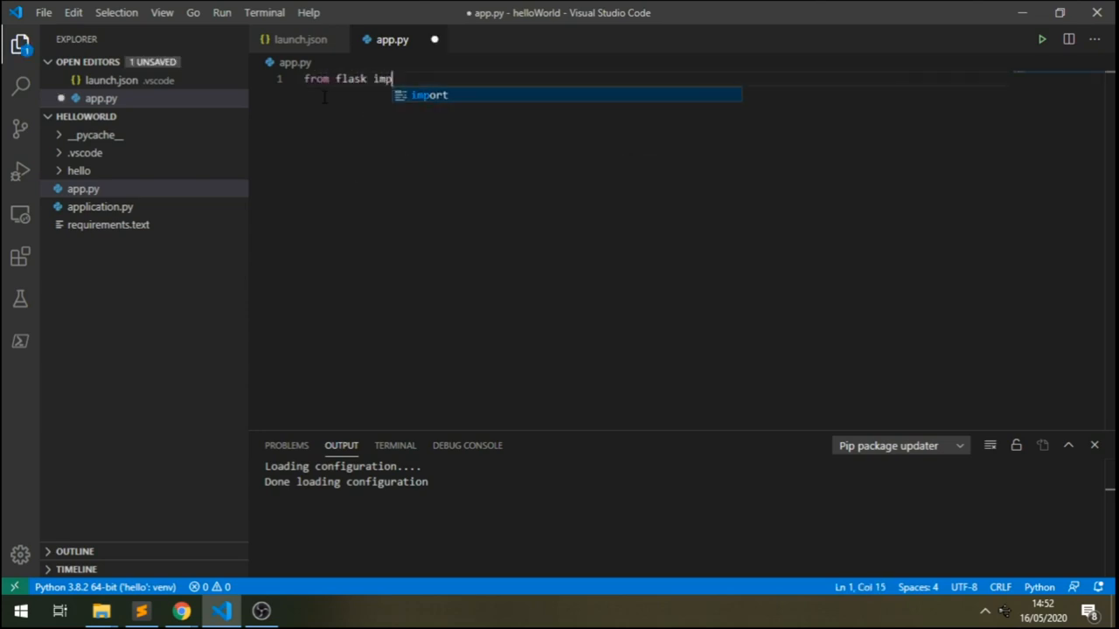
{"action": "type", "text": "ort Fla"}
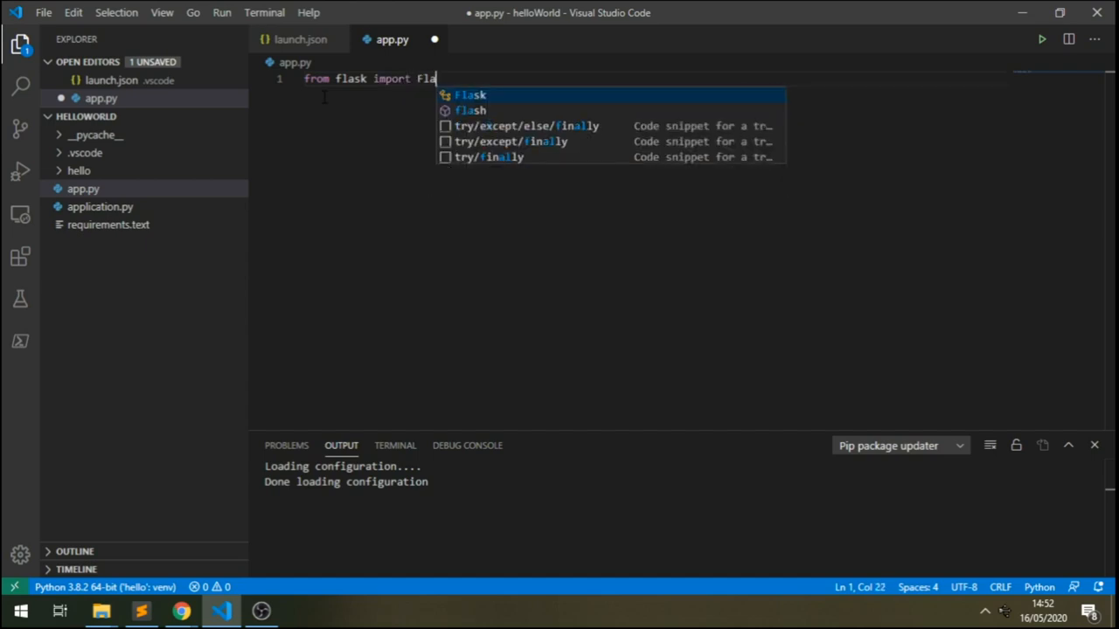
{"action": "key", "text": "Enter"}
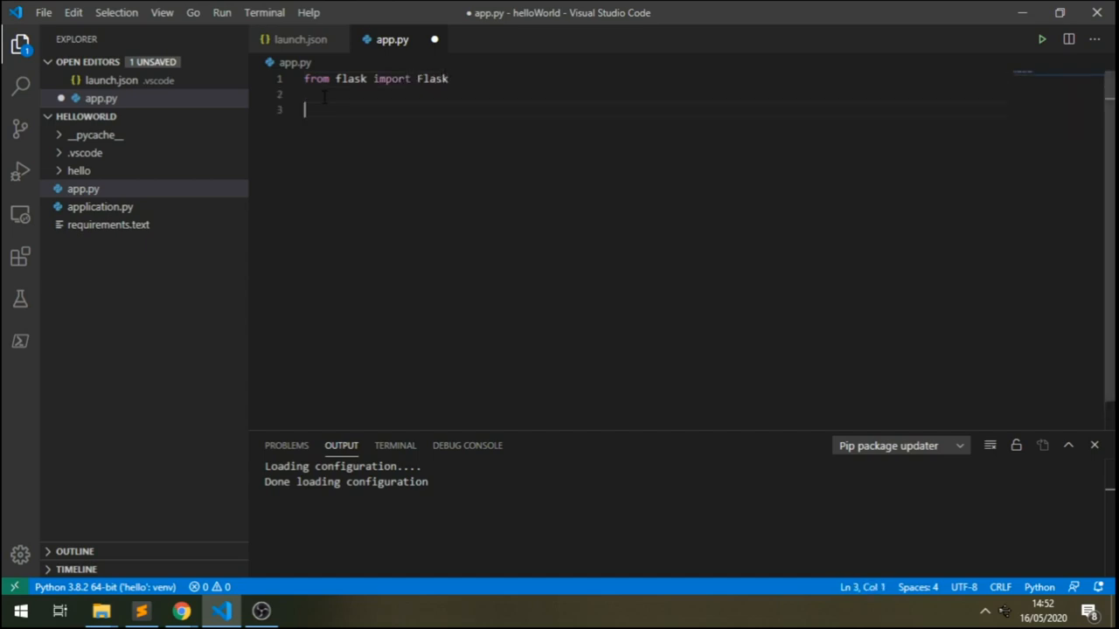
{"action": "type", "text": "app ="}
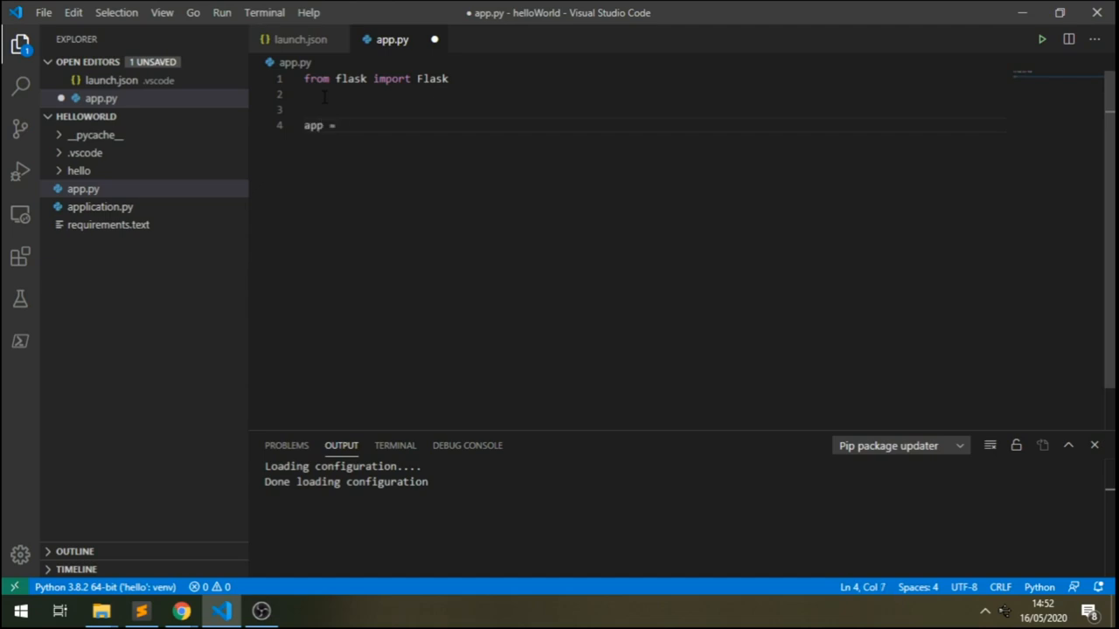
{"action": "type", "text": "Flask(__name__"}
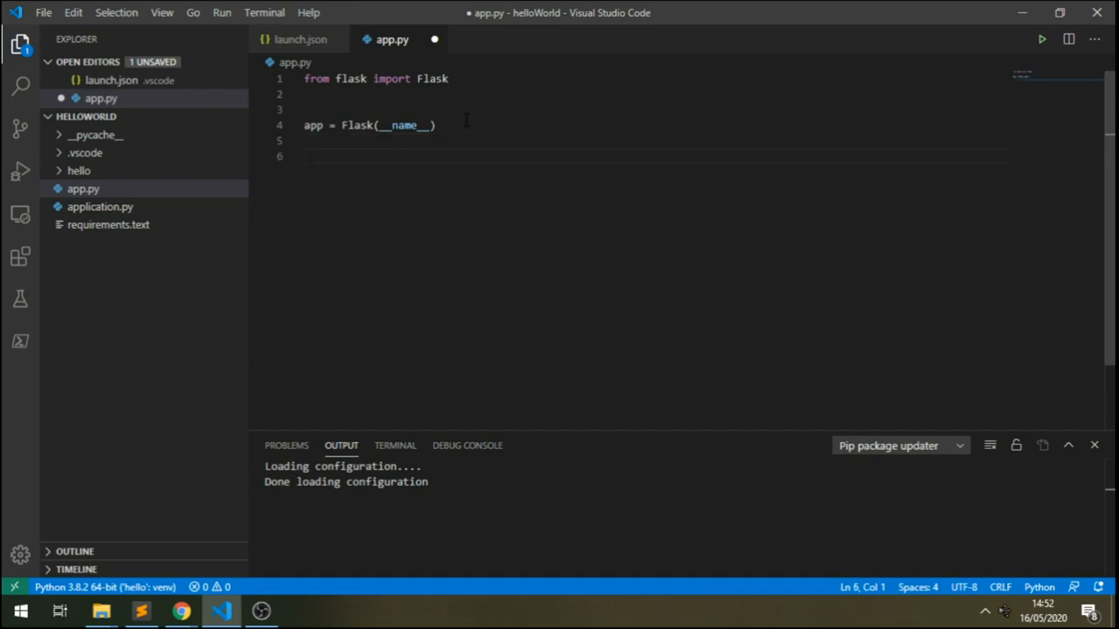
{"action": "type", "text": "@"}
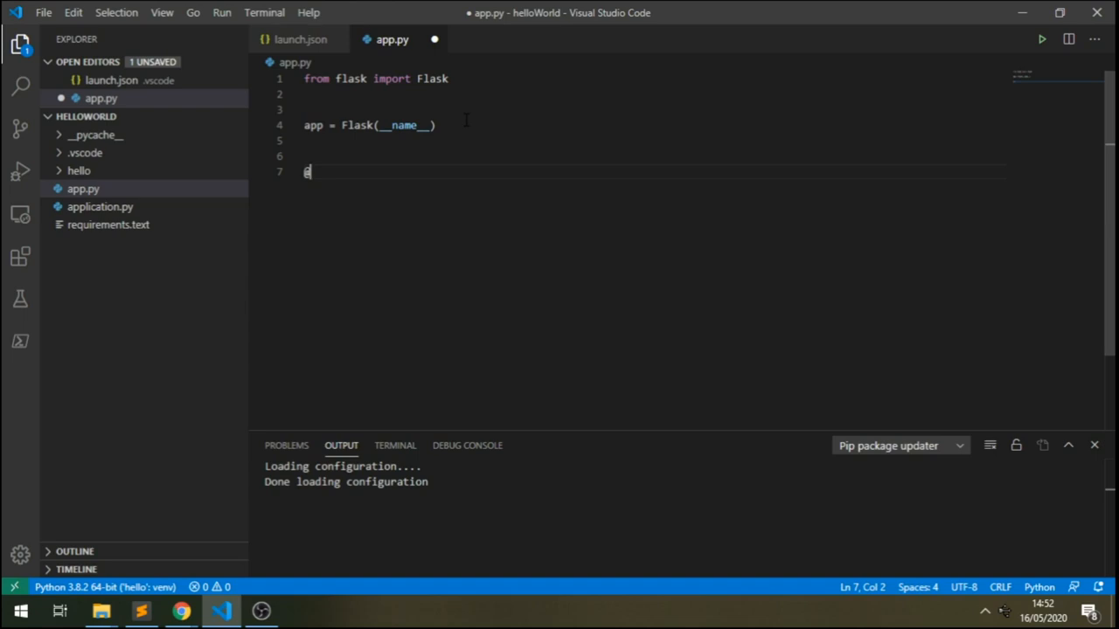
{"action": "type", "text": "app."}
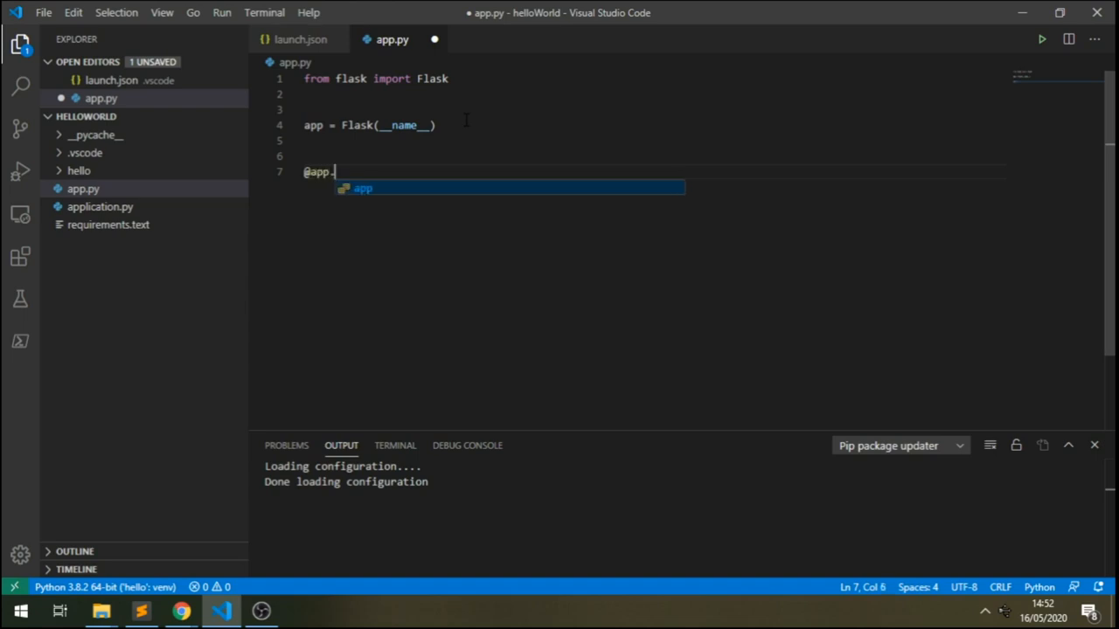
{"action": "type", "text": "route('"}
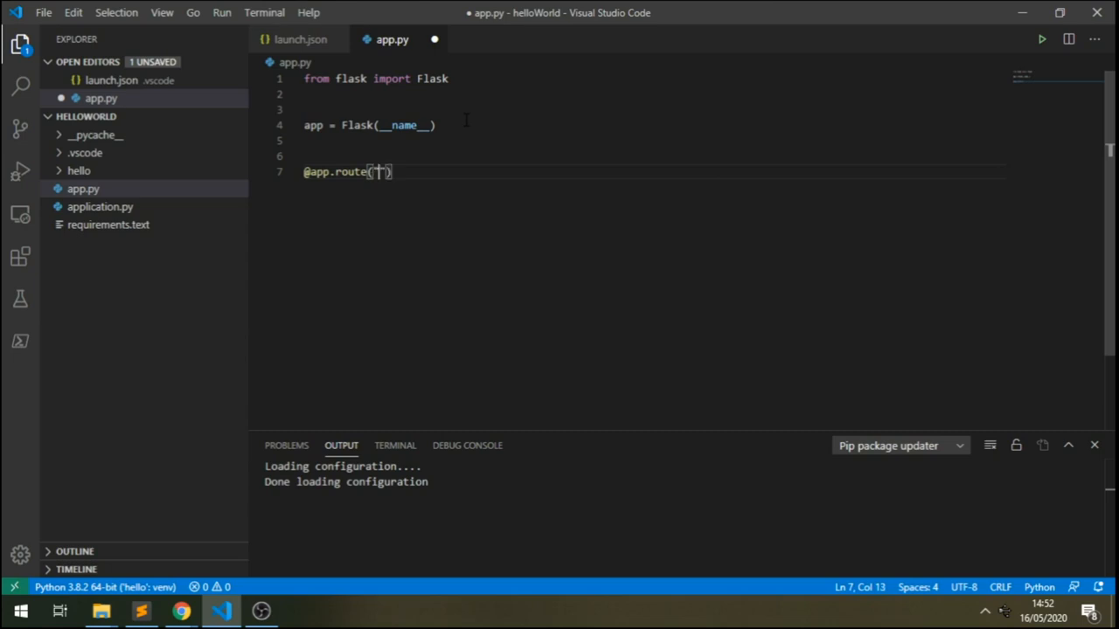
{"action": "type", "text": "/"}
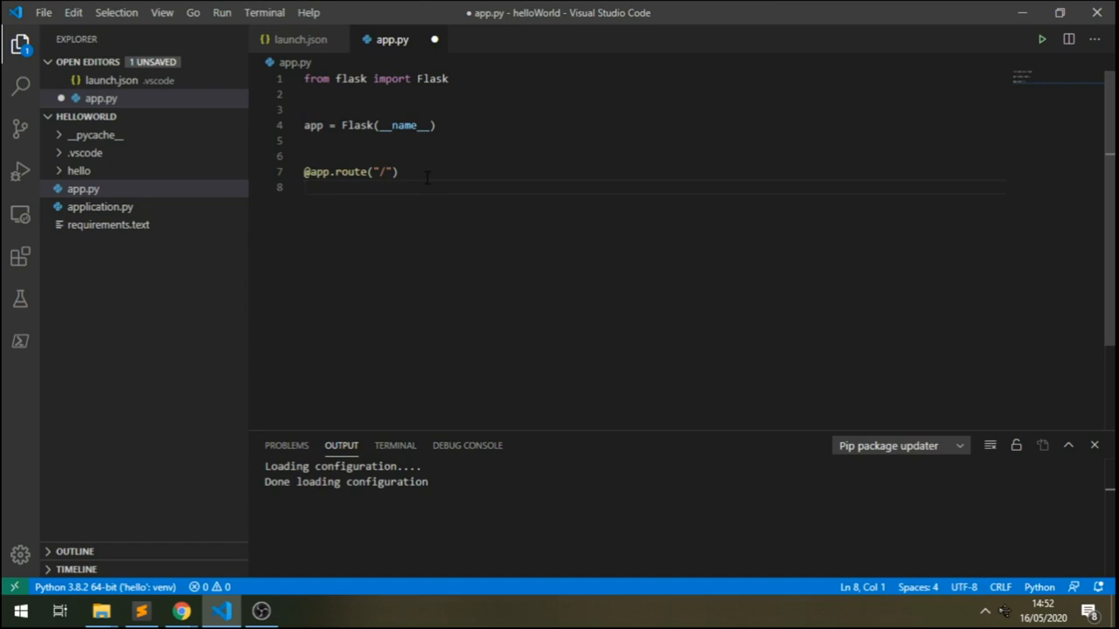
{"action": "type", "text": "def"}
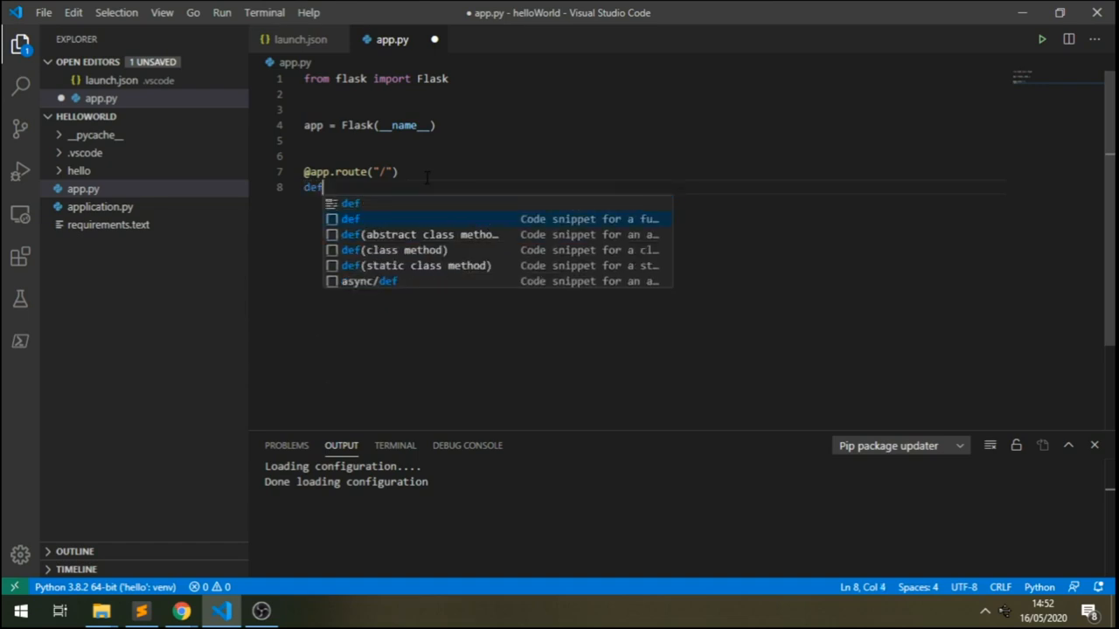
{"action": "type", "text": "indexs"}
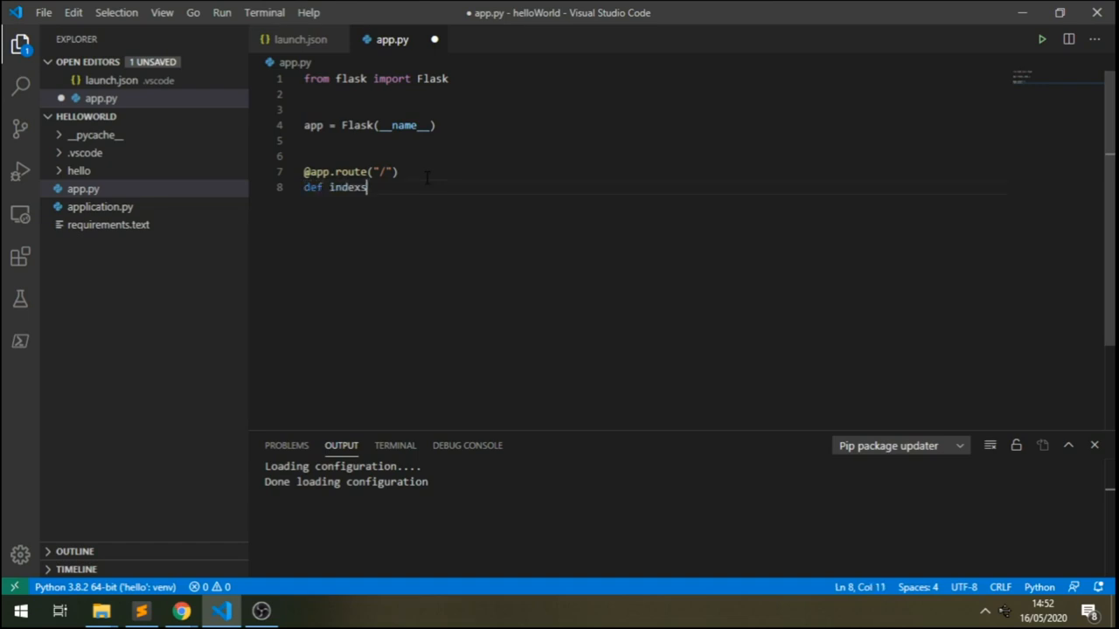
{"action": "key", "text": "Backspace"}
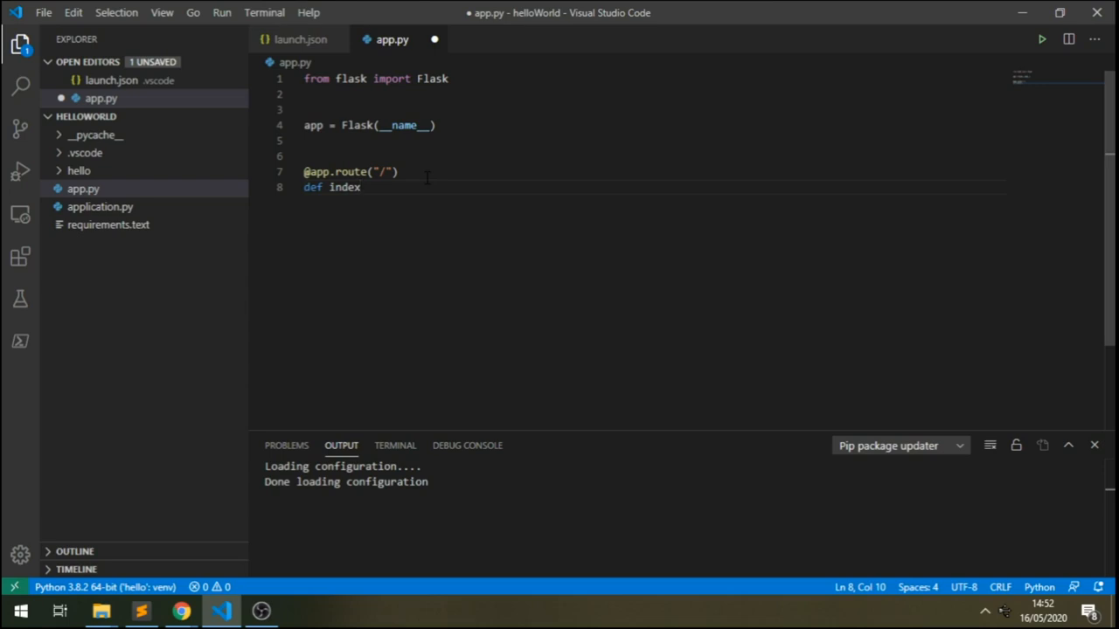
{"action": "type", "text": "()"}
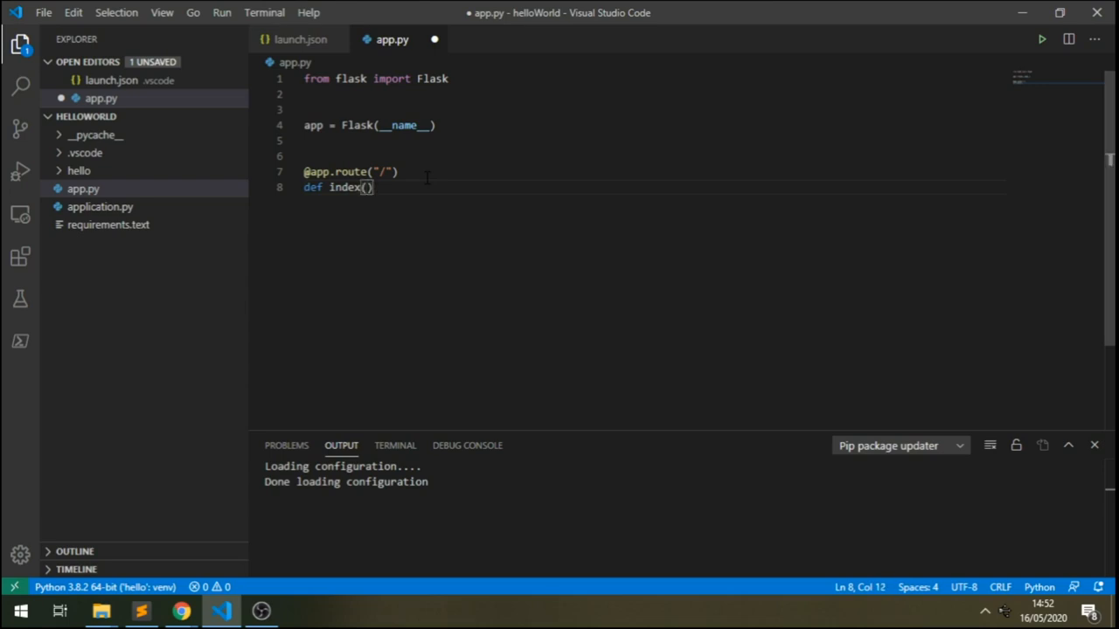
{"action": "type", "text": ":"}
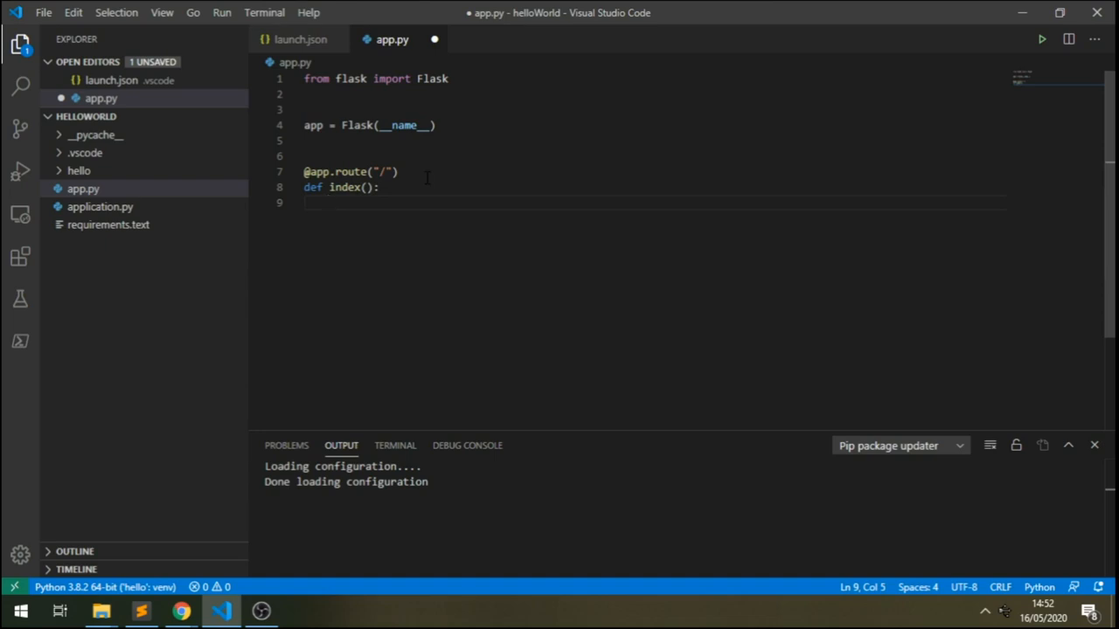
- Make index return the string "Hello, World!"
{"action": "type", "text": "return"}
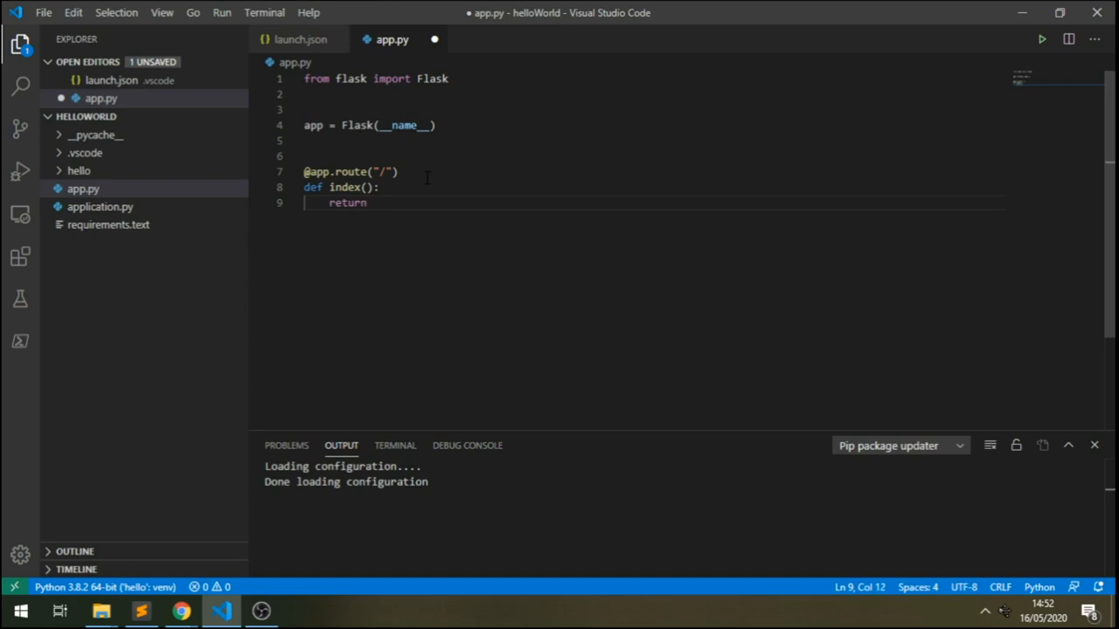
{"action": "type", "text": "\"\""}
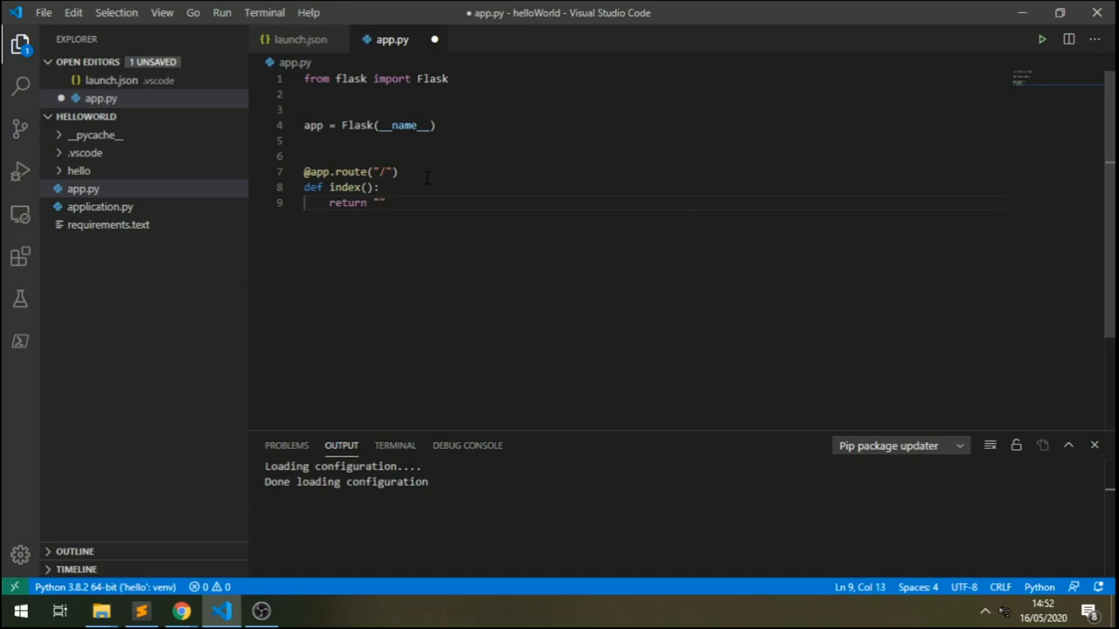
{"action": "type", "text": "Hello,"}
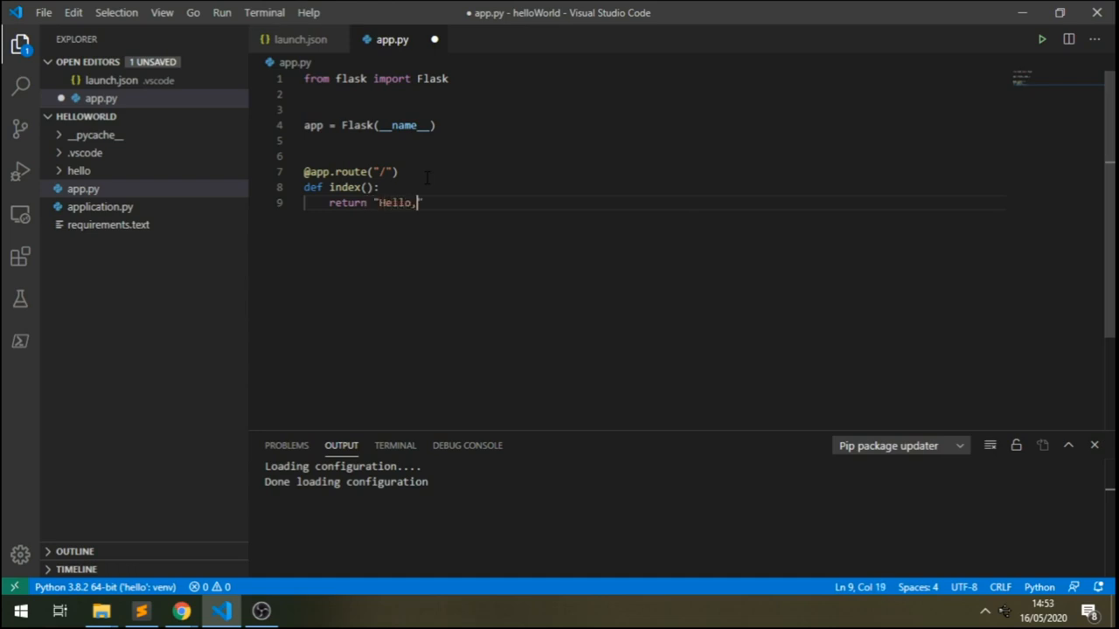
{"action": "type", "text": "World"}
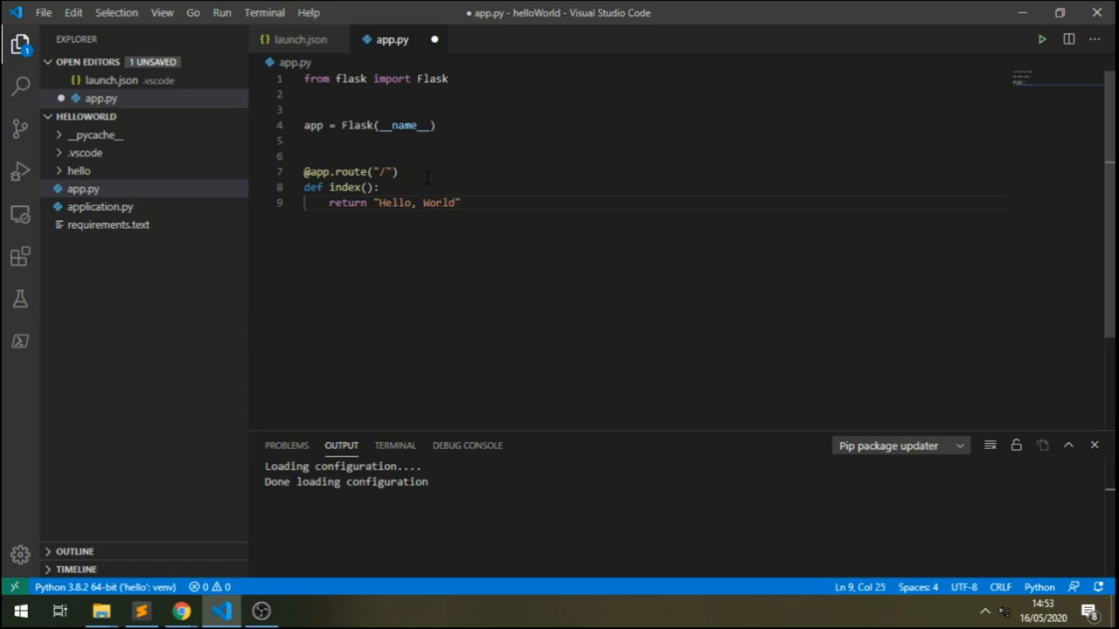
{"action": "type", "text": "!"}
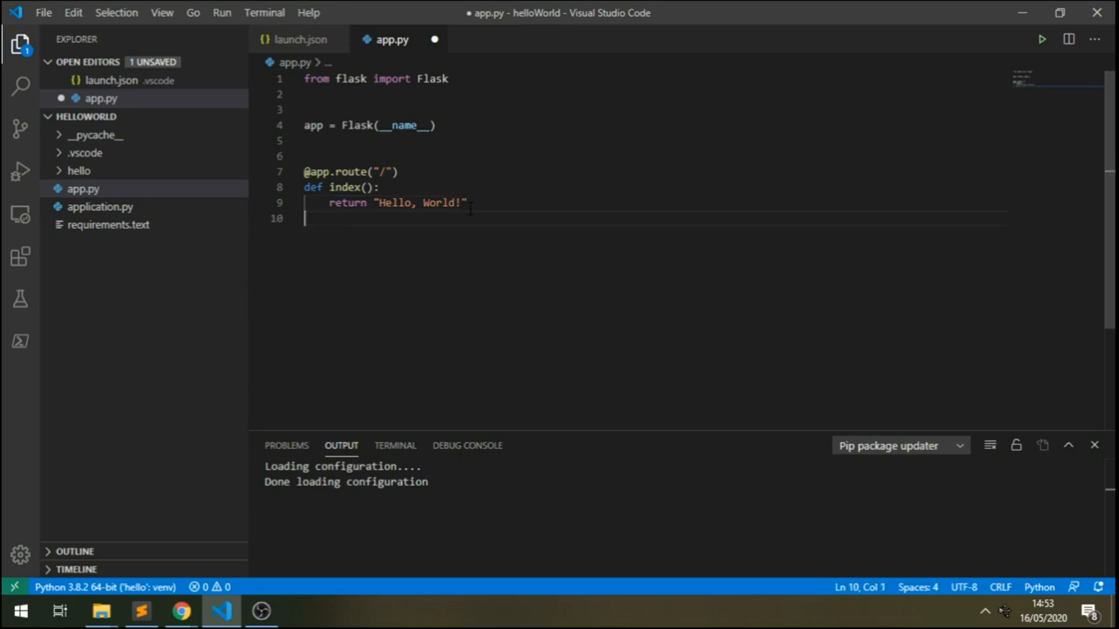
- Add a second route decorator for the /<string:name path
{"action": "key", "text": "enter"}
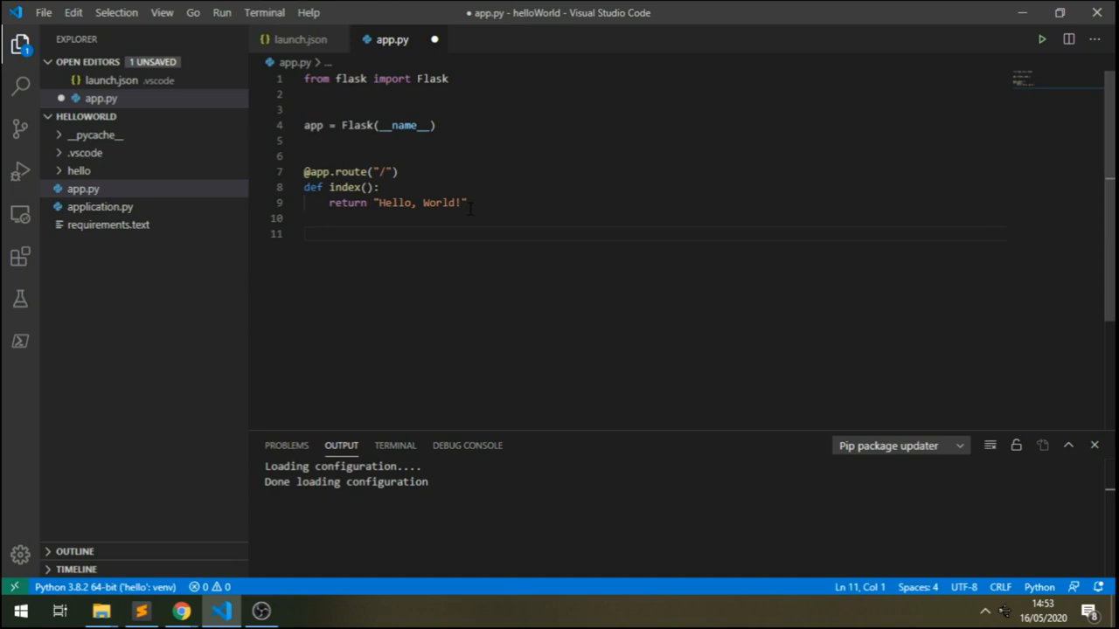
{"action": "type", "text": "@app."}
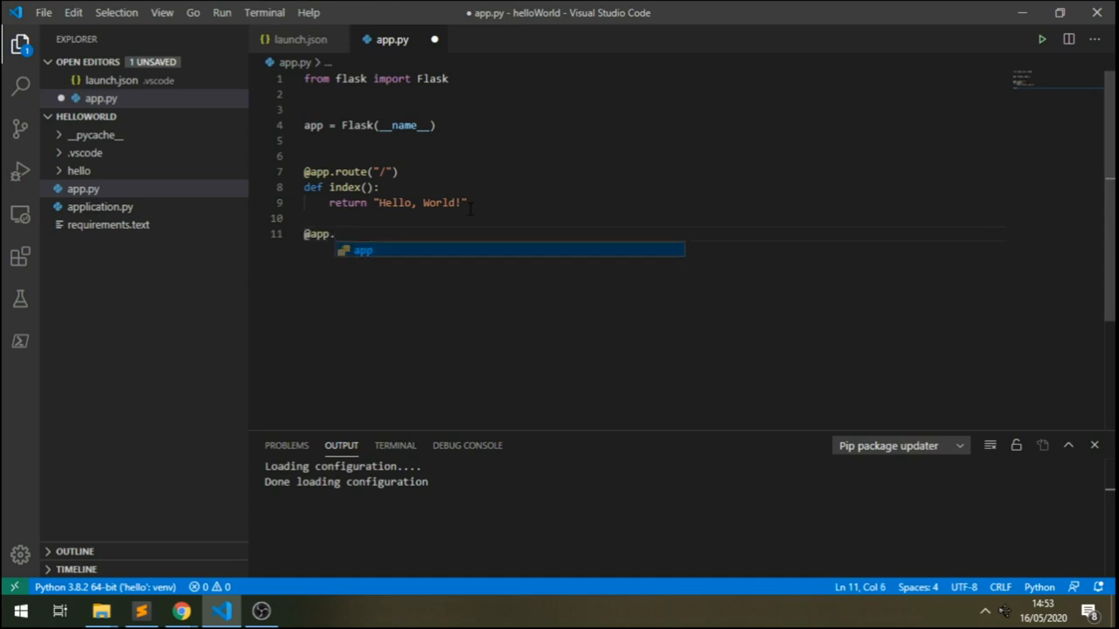
{"action": "type", "text": "route("}
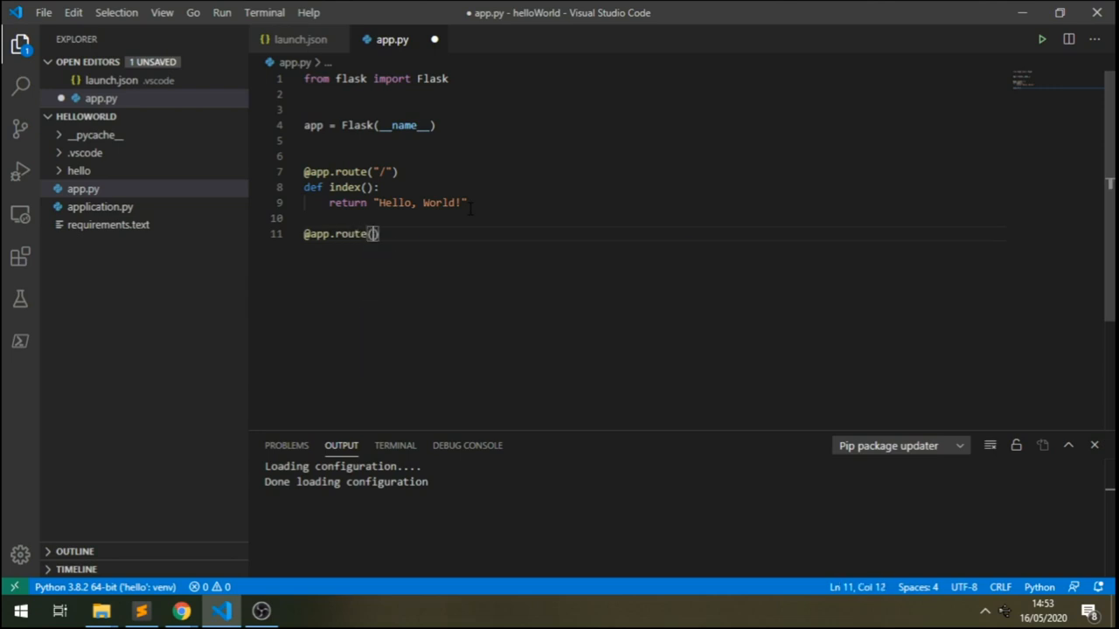
{"action": "type", "text": "\"/c"}
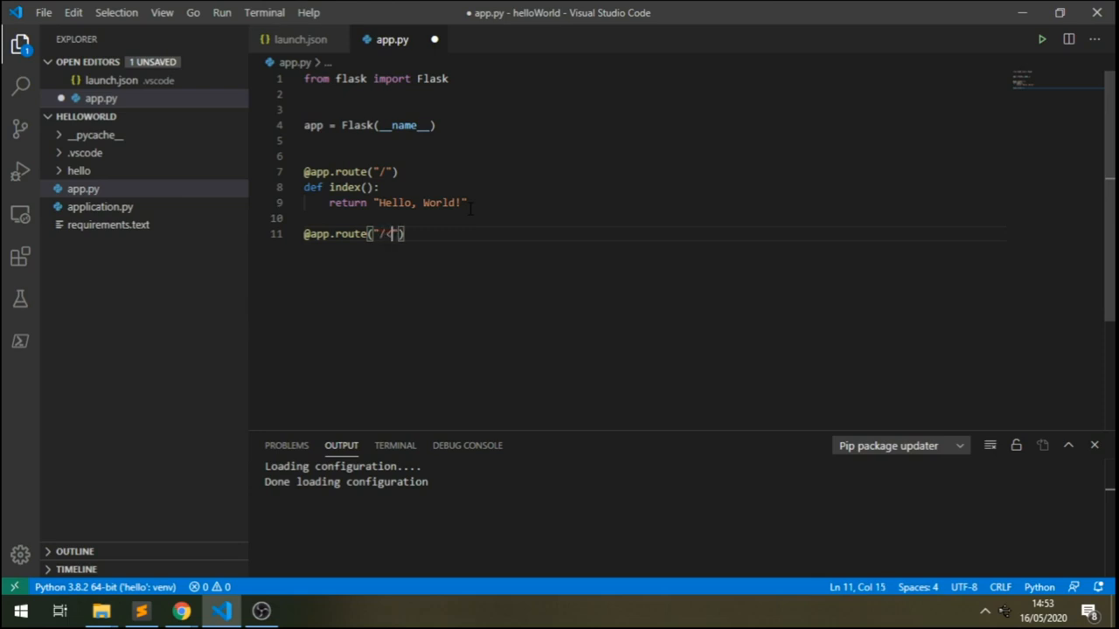
{"action": "type", "text": "string"}
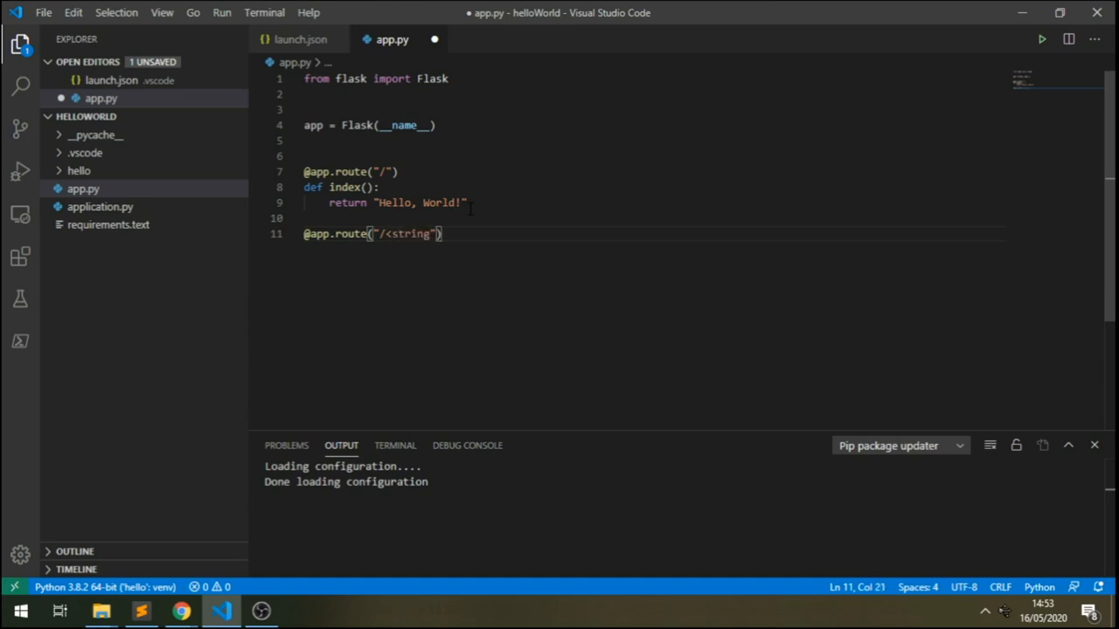
{"action": "type", "text": ":name"}
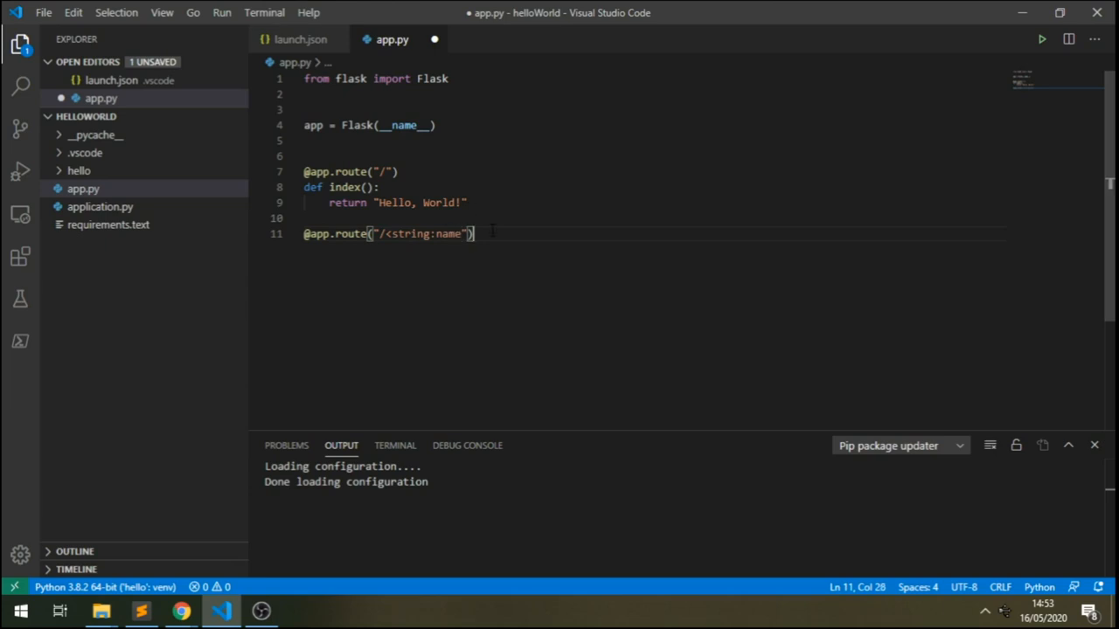
- Define the helloword(name) function under the name route
{"action": "type", "text": "def"}
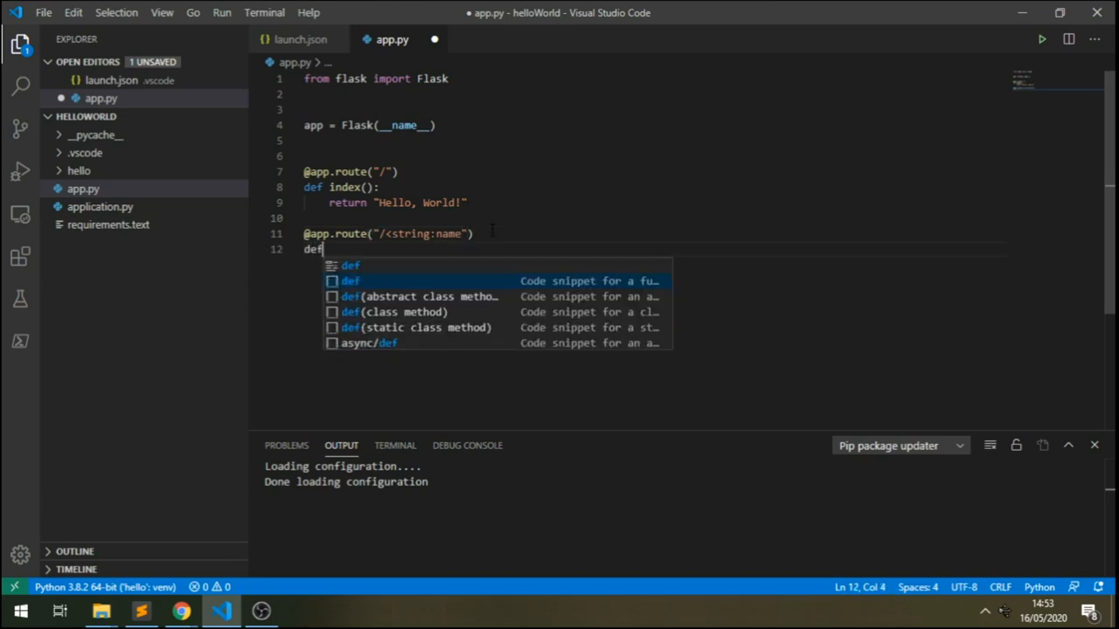
{"action": "type", "text": "he"}
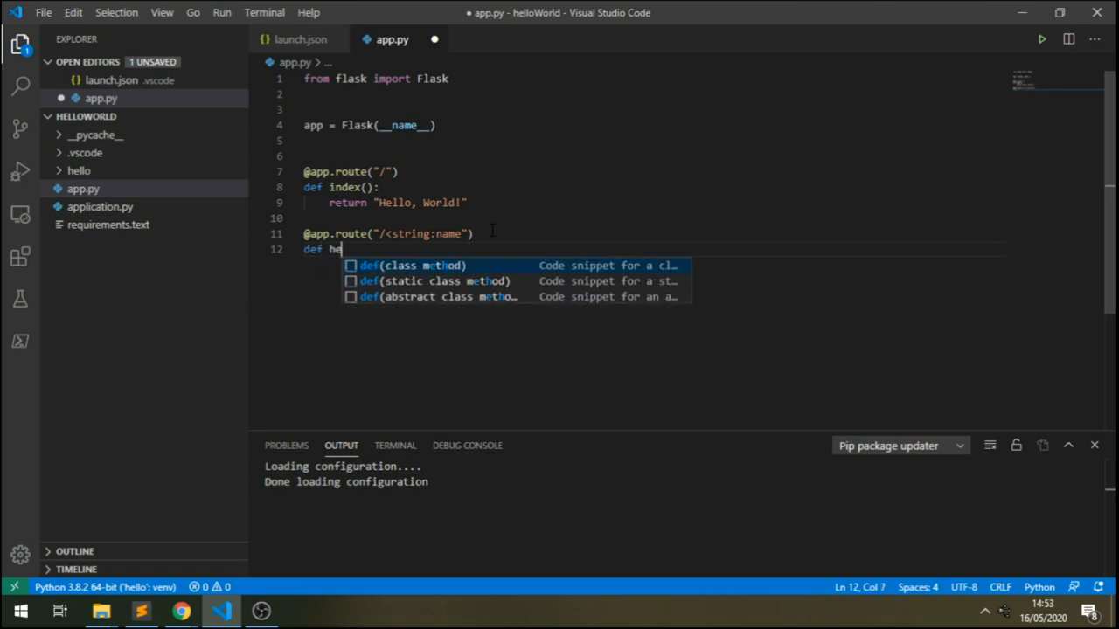
{"action": "type", "text": "llowor"}
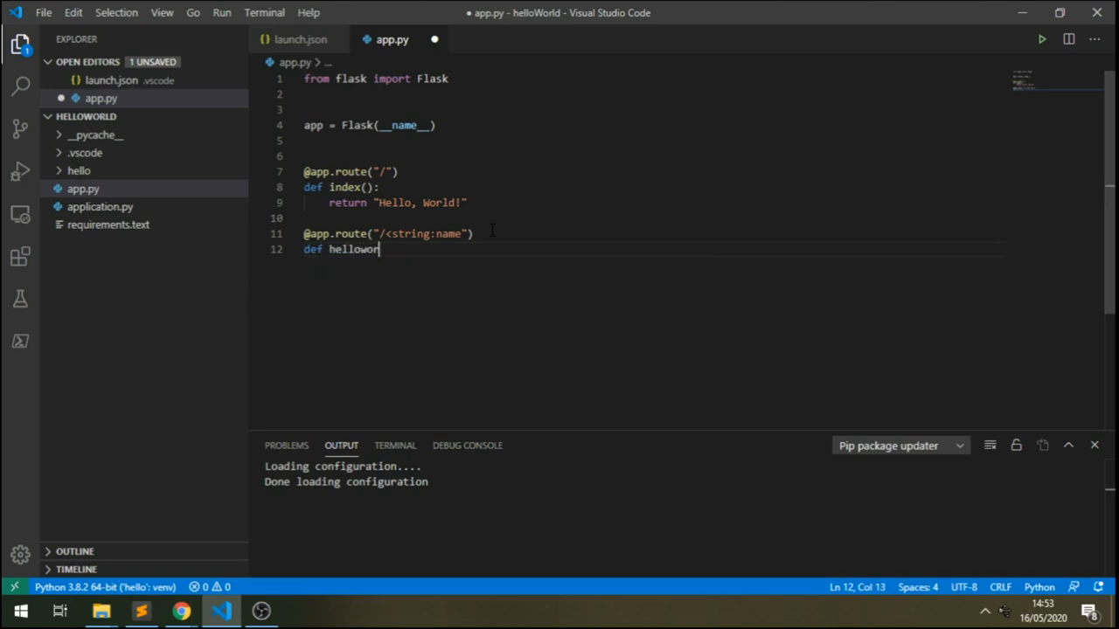
{"action": "type", "text": "d()"}
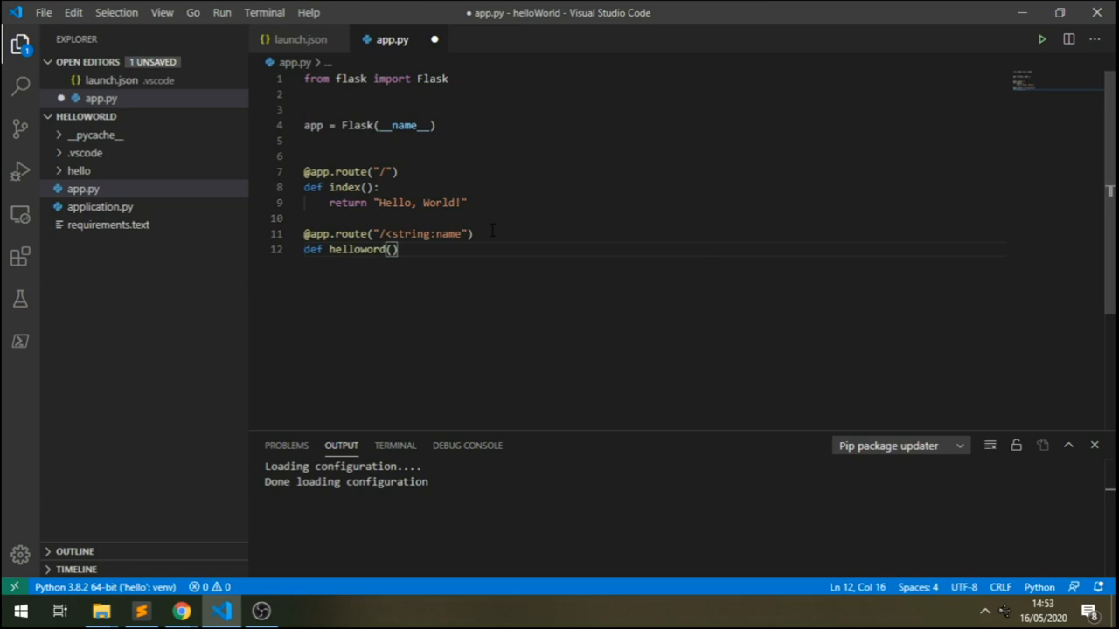
{"action": "type", "text": ":"}
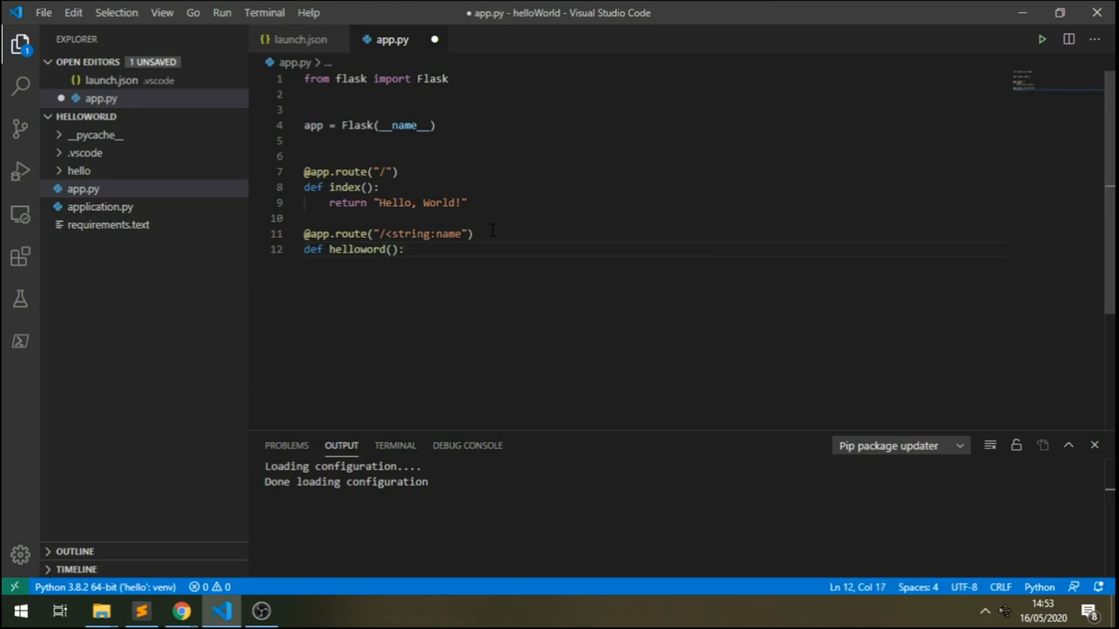
{"action": "type", "text": "name"}
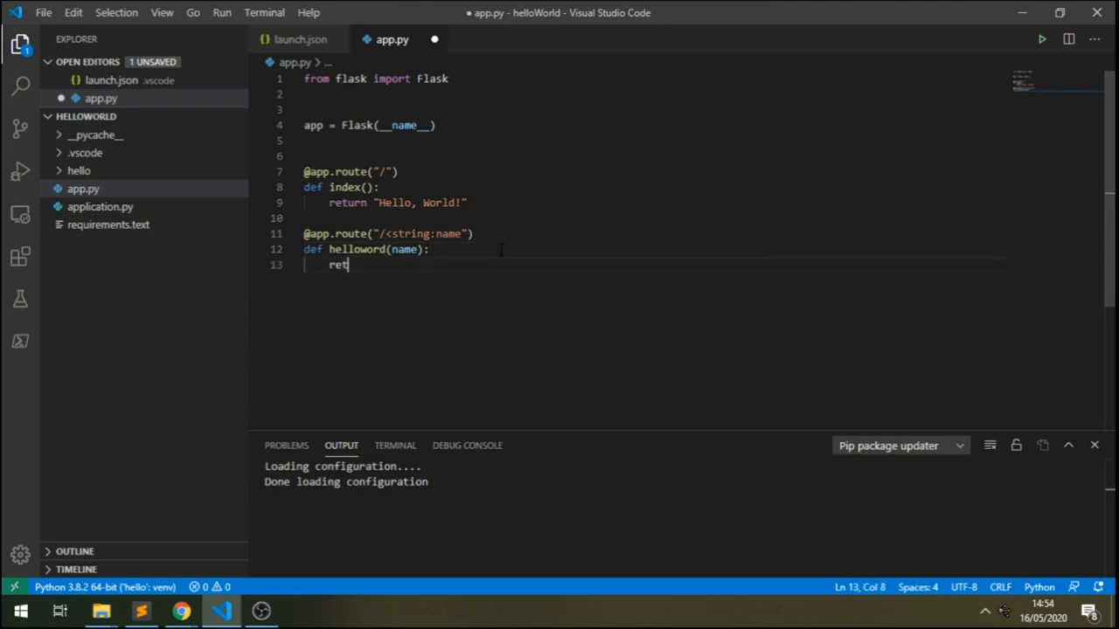
- Return f"Hello, {name}" from helloword and save app.py
{"action": "type", "text": "urn"}
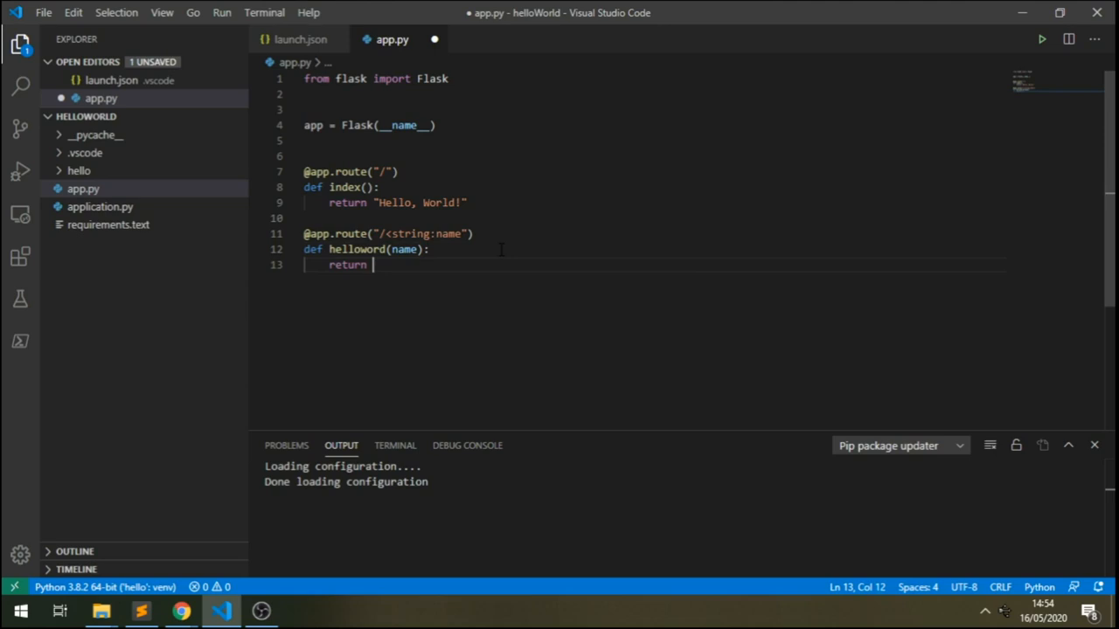
{"action": "type", "text": "f\""}
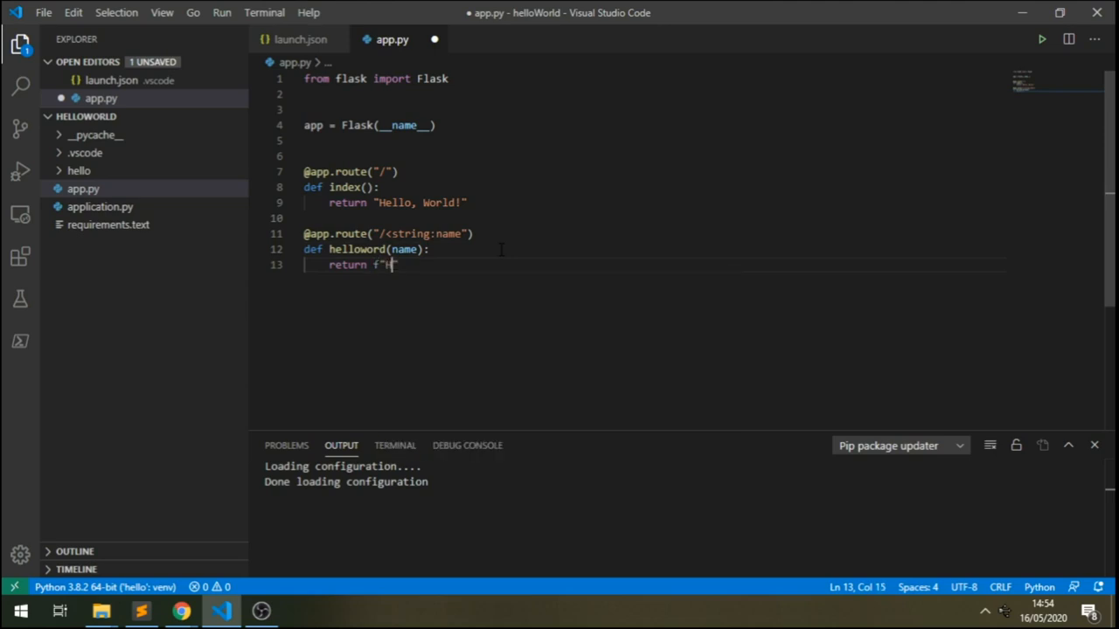
{"action": "type", "text": "Hell,"}
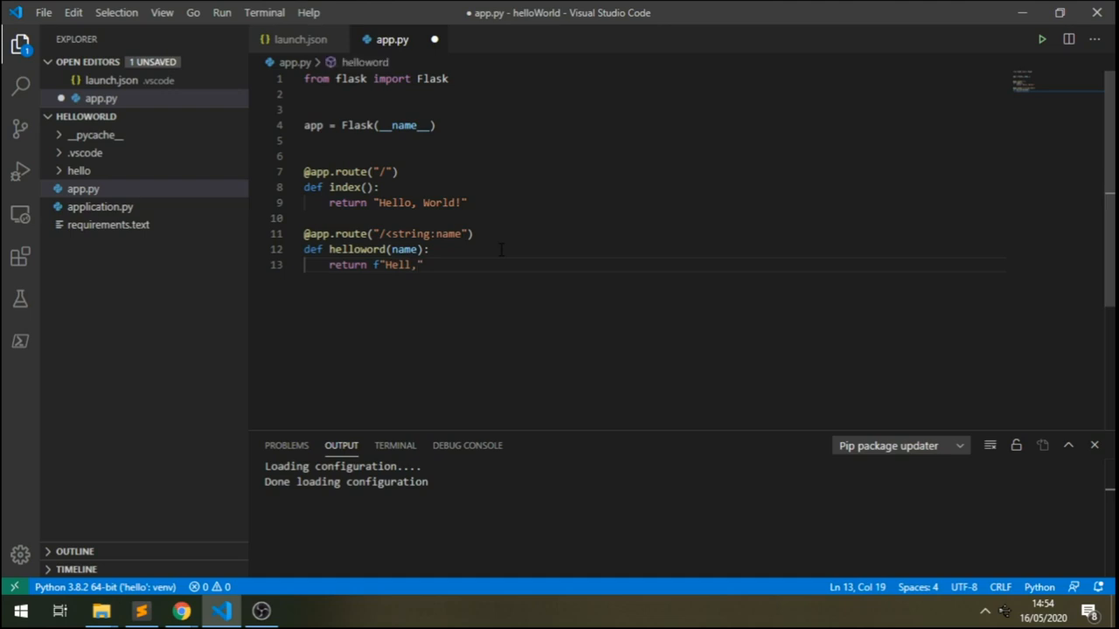
{"action": "type", "text": "o,"}
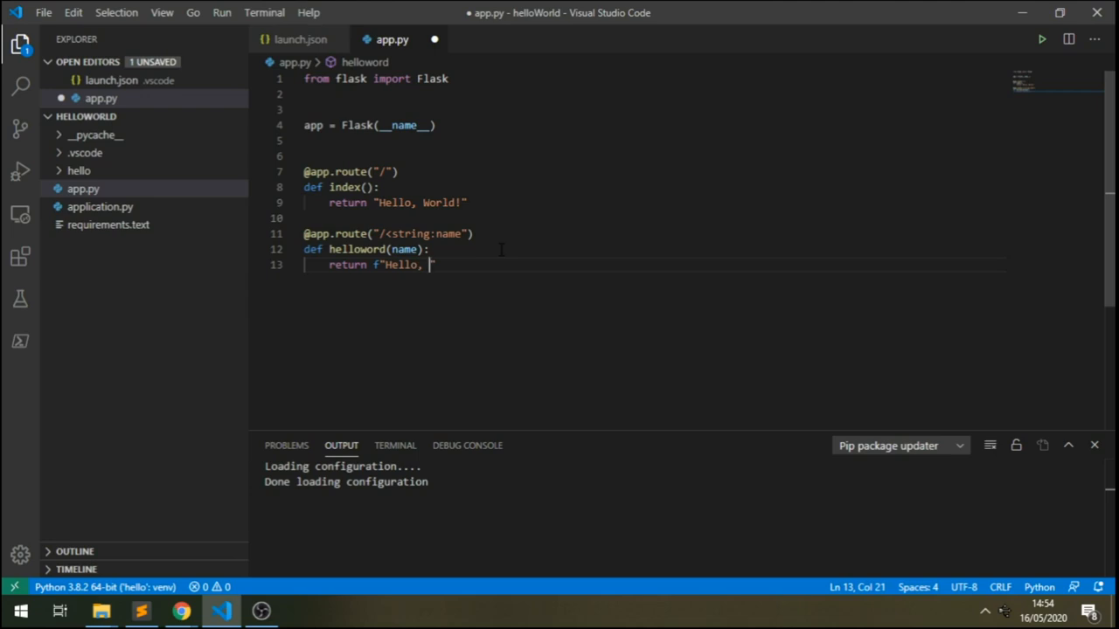
{"action": "type", "text": "{}"}
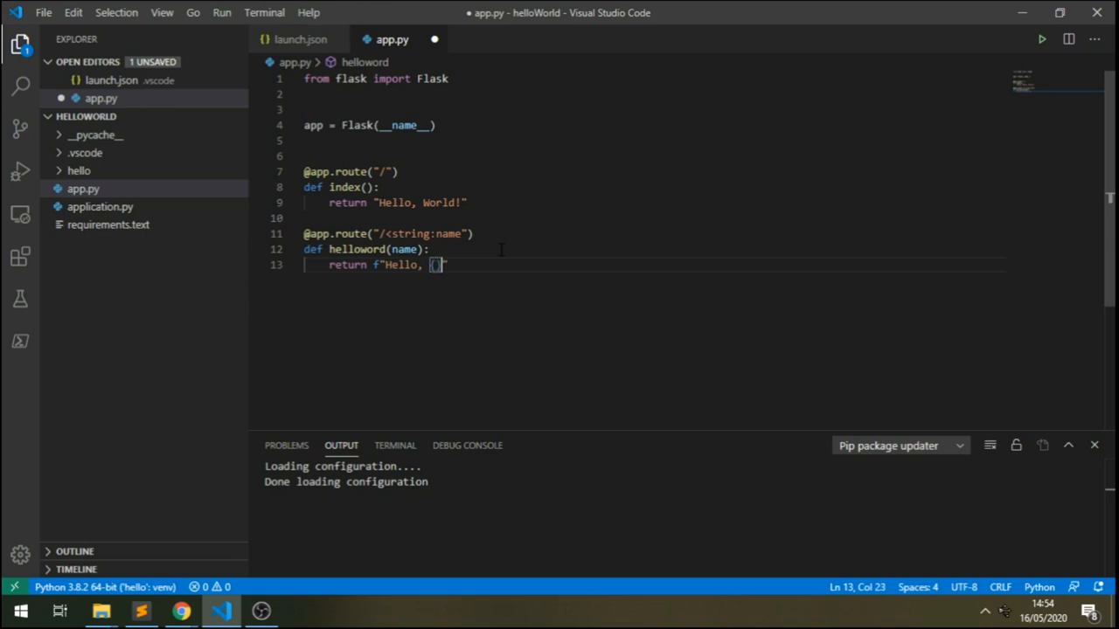
{"action": "type", "text": "nam"}
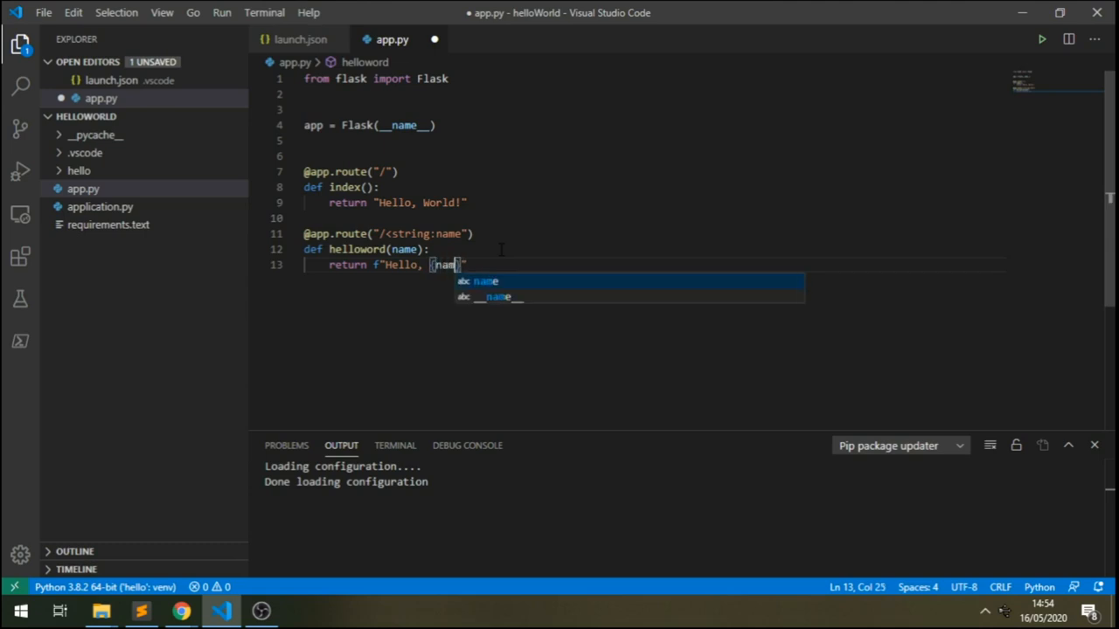
{"action": "key", "text": "Tab"}
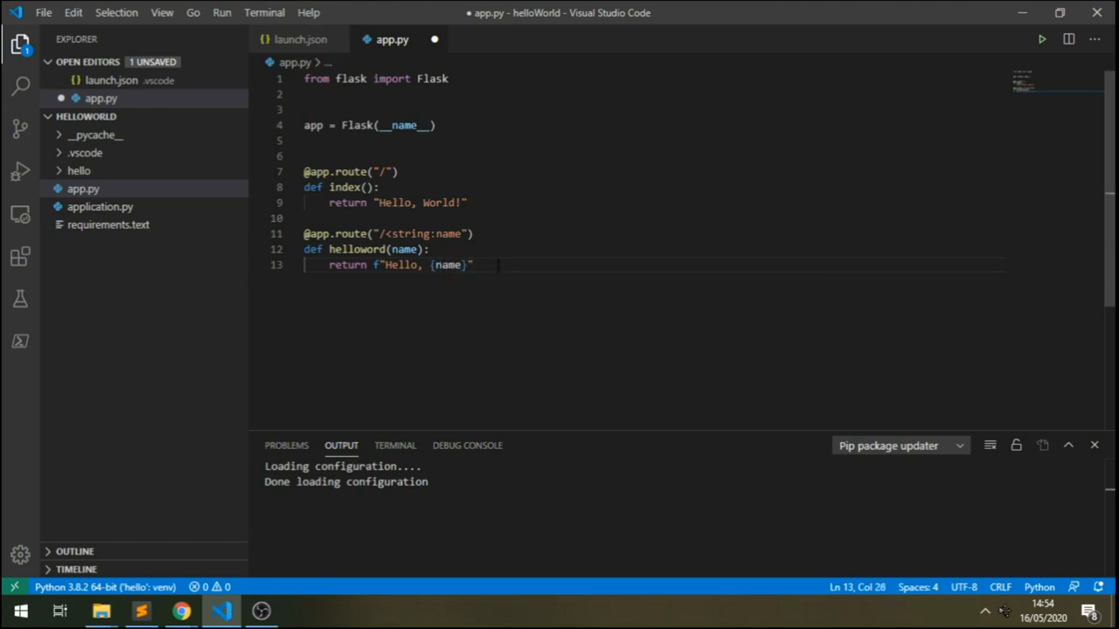
{"action": "key", "text": "ctrl+s"}
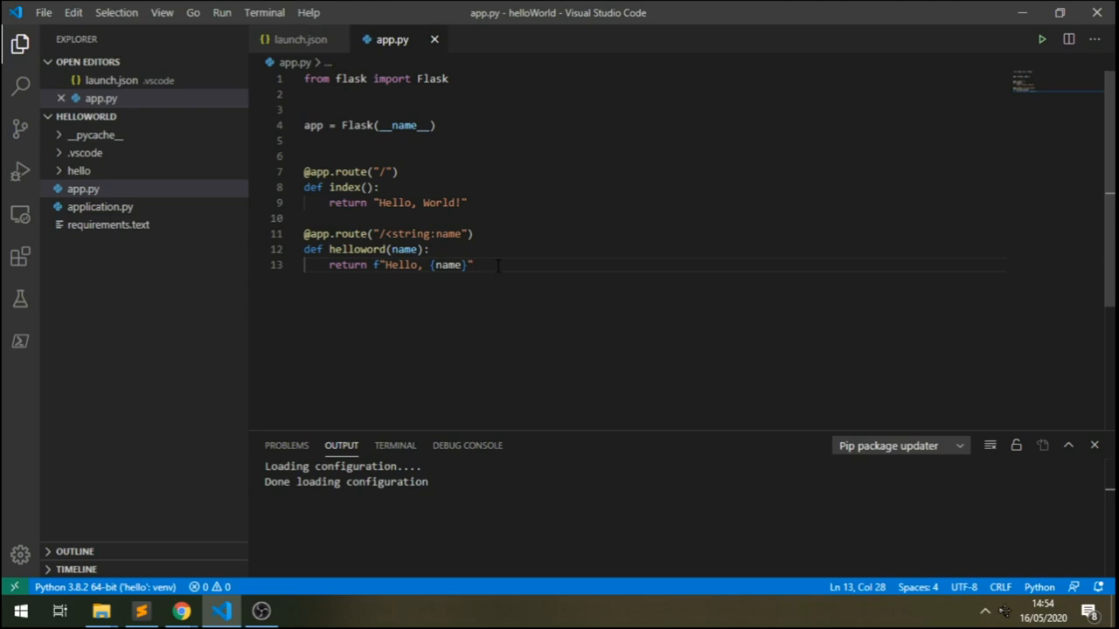
{"action": "mouse_move", "coordinate": [497, 265]}
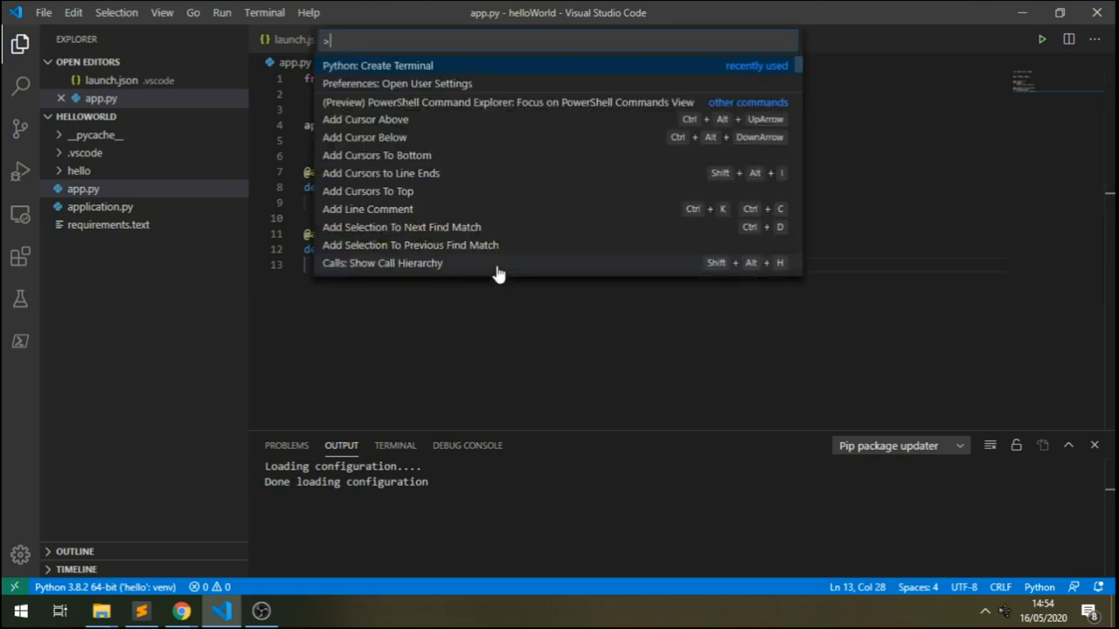
{"action": "mouse_move", "coordinate": [427, 73]}
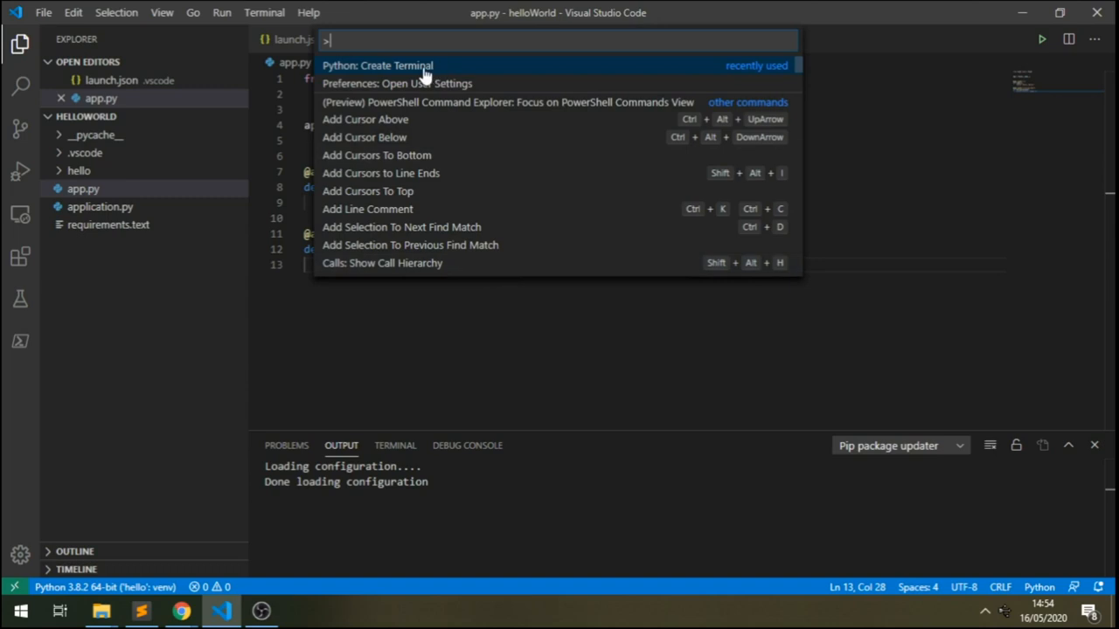
{"action": "mouse_move", "coordinate": [389, 73]}
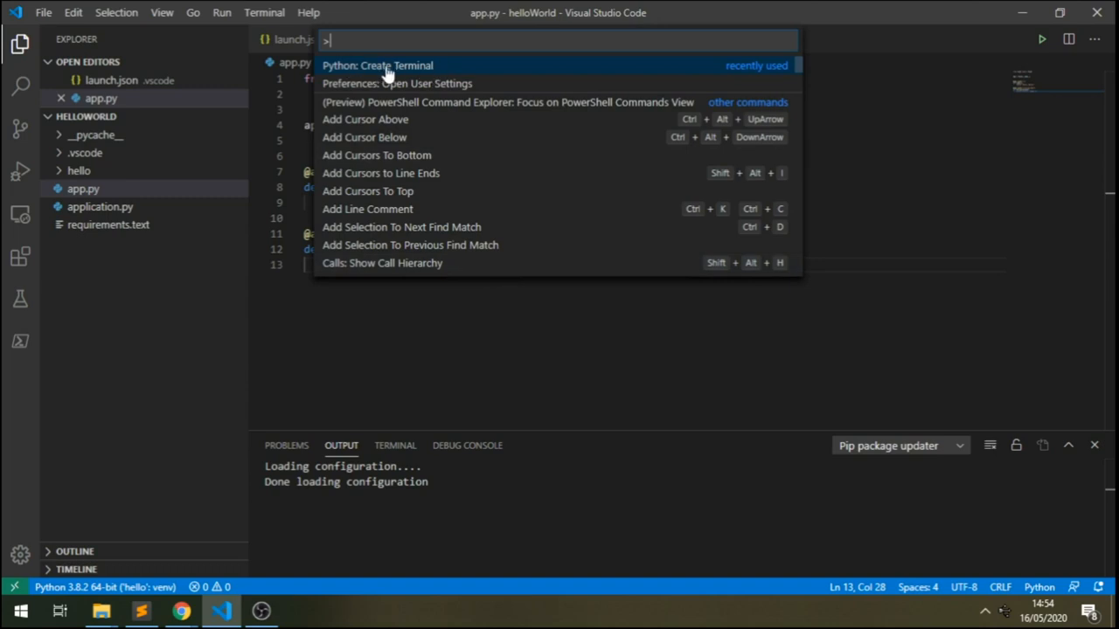
- Create a Python terminal with the hello environment and bring up the Run menu
{"action": "left_click", "coordinate": [378, 64]}
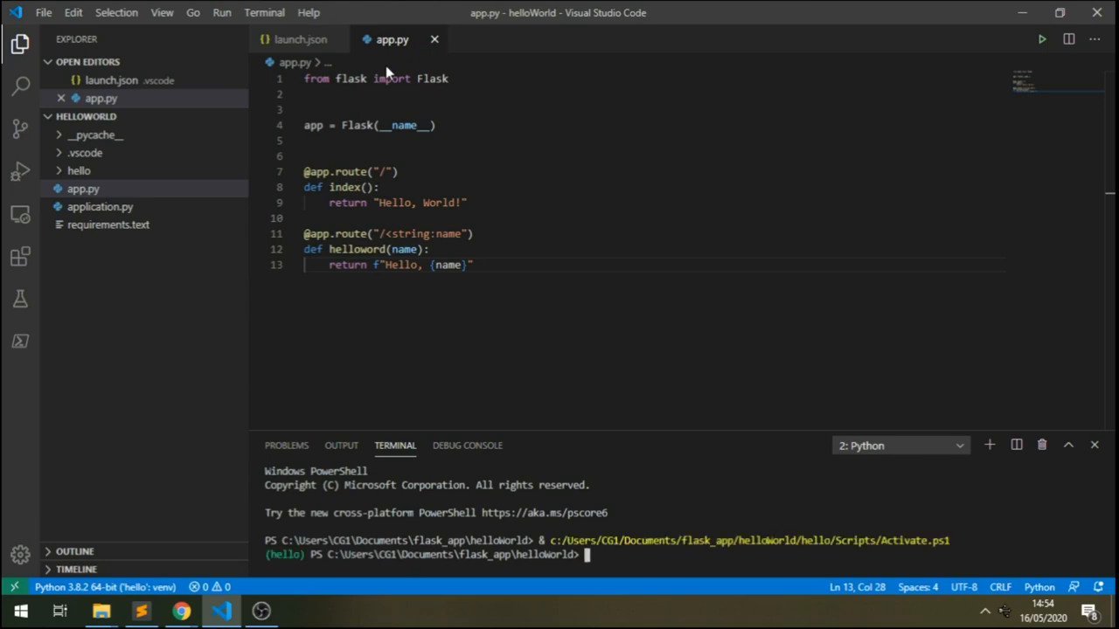
{"action": "left_click", "coordinate": [220, 13]}
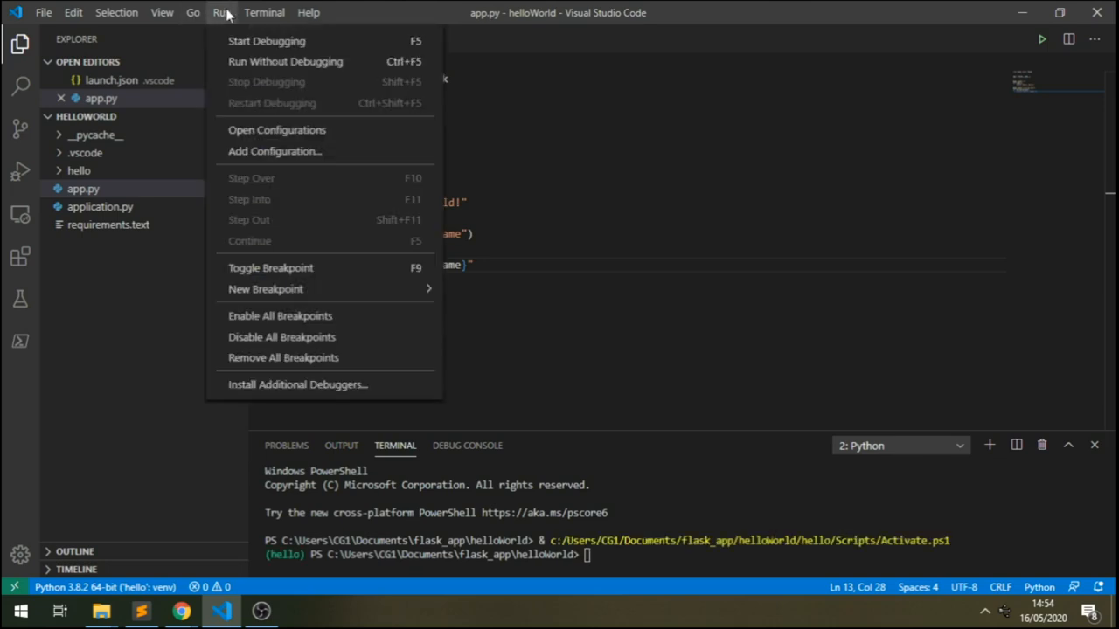
{"action": "mouse_move", "coordinate": [265, 41]}
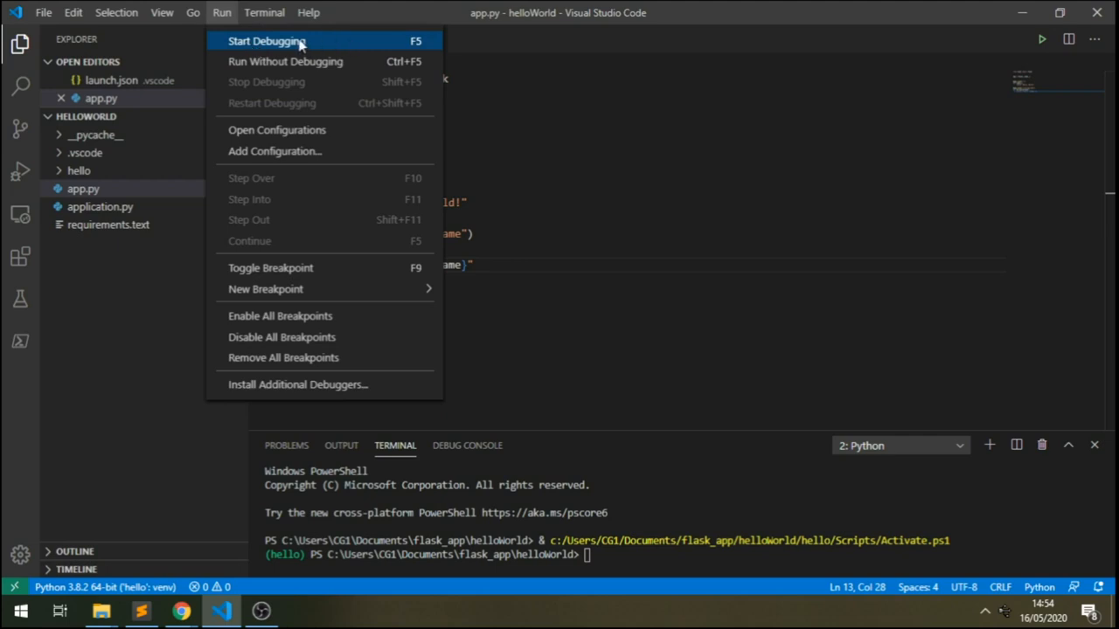
- Start debugging the Flask app, which fails on the malformed '/<string:name' route, and go to that line
{"action": "left_click", "coordinate": [265, 42]}
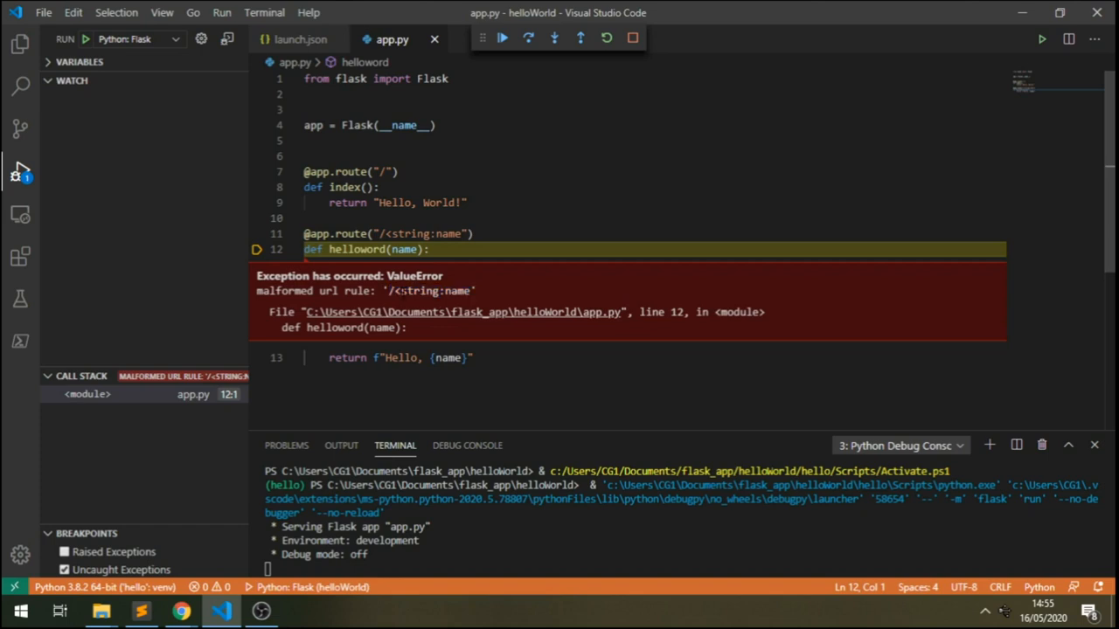
{"action": "left_click", "coordinate": [464, 234]}
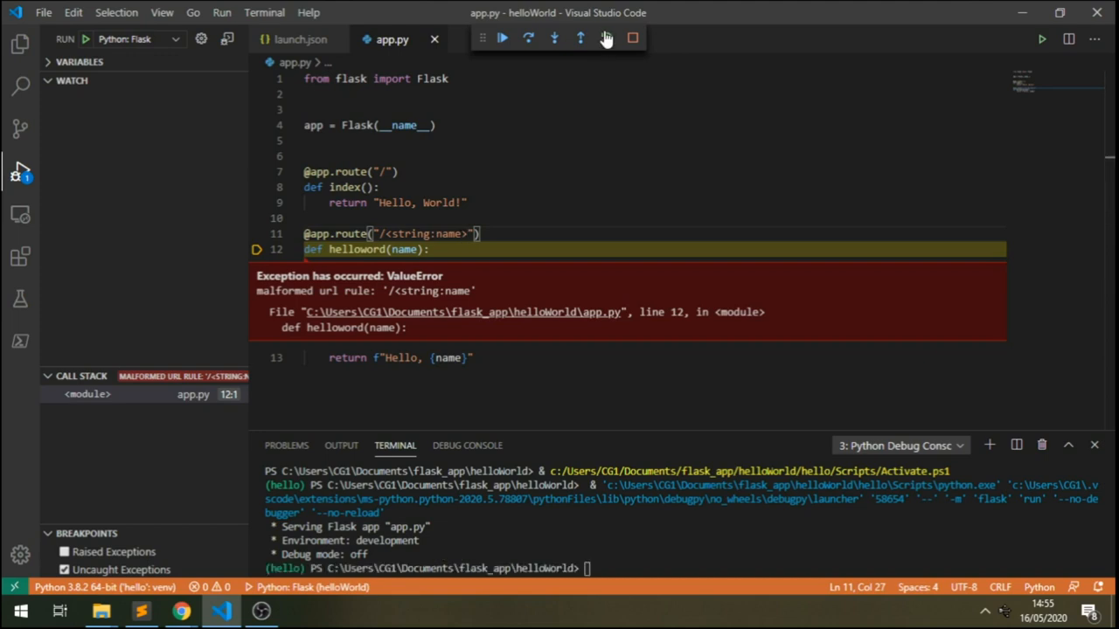
- Close the route as /<string:name> and restart the debug session
{"action": "left_click", "coordinate": [502, 39]}
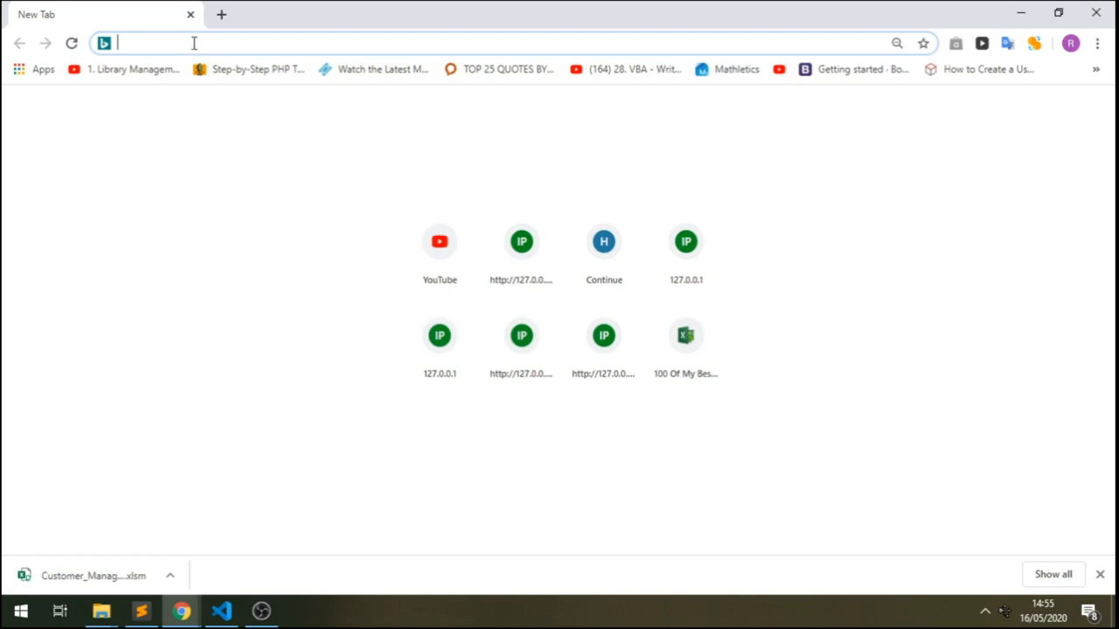
{"action": "type", "text": "http://127.0.0.1:5000/"}
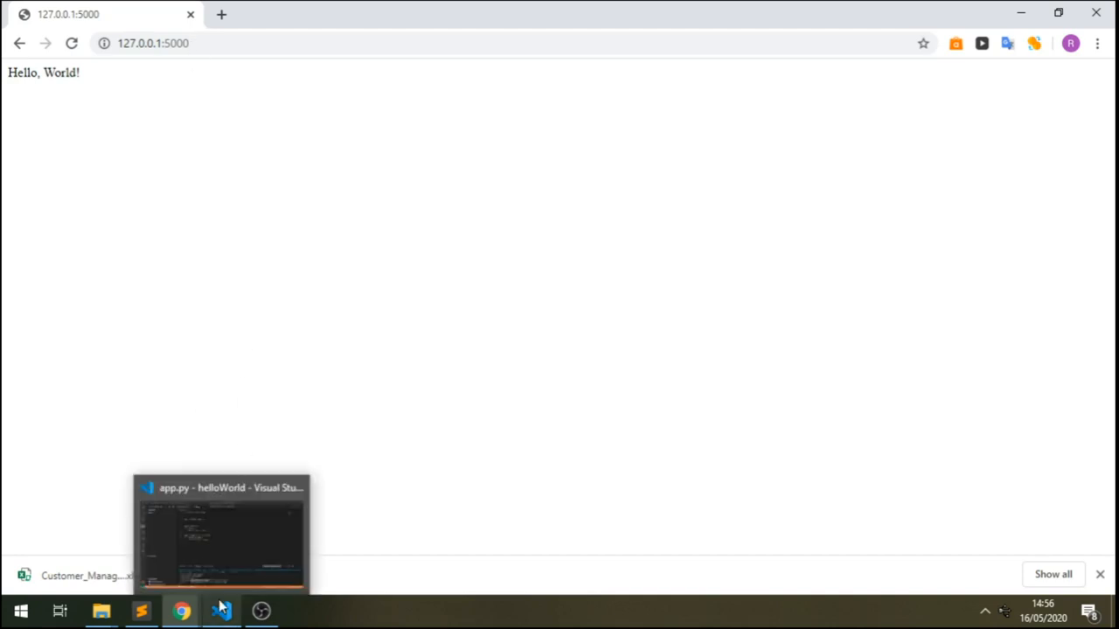
{"action": "left_click", "coordinate": [220, 533]}
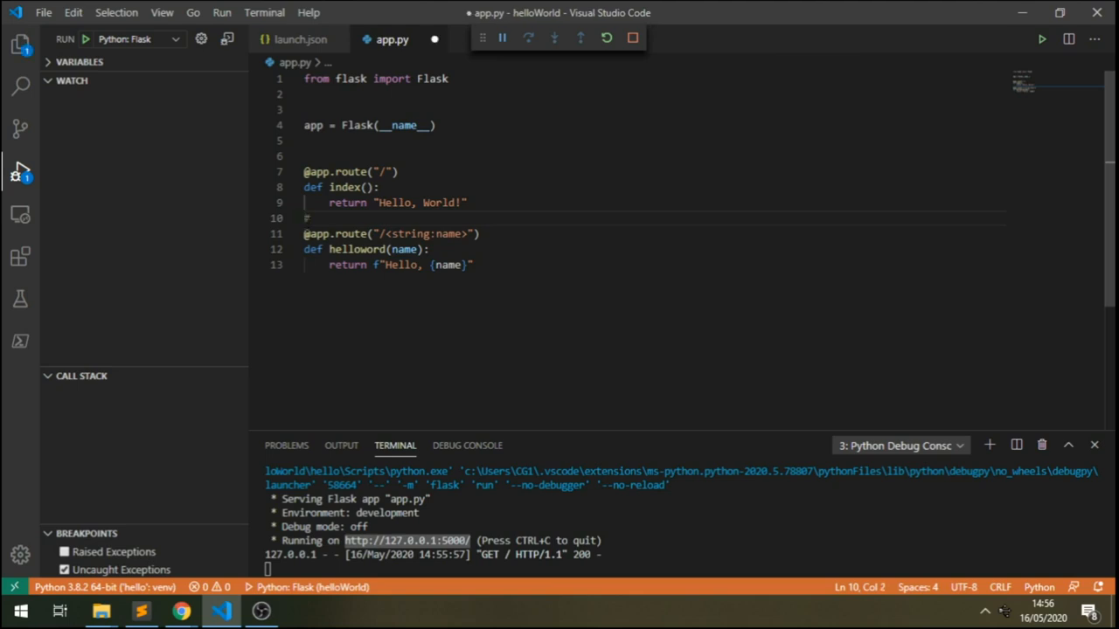
- Write the comment '#this helps user corespond dynamic with the application' above the name route
{"action": "key", "text": "Enter"}
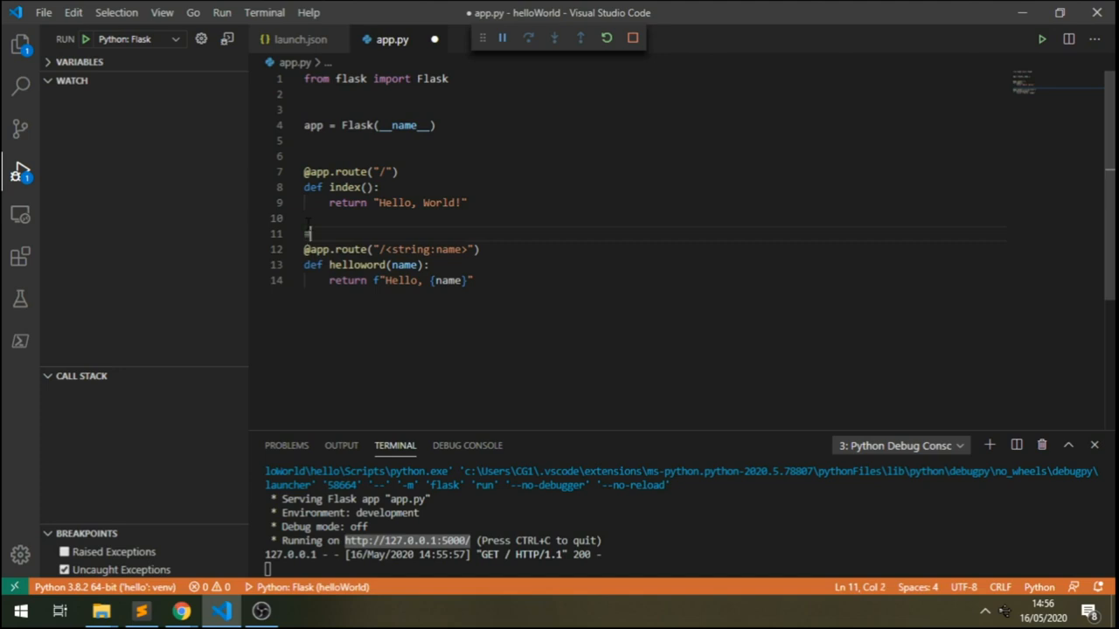
{"action": "type", "text": "#"}
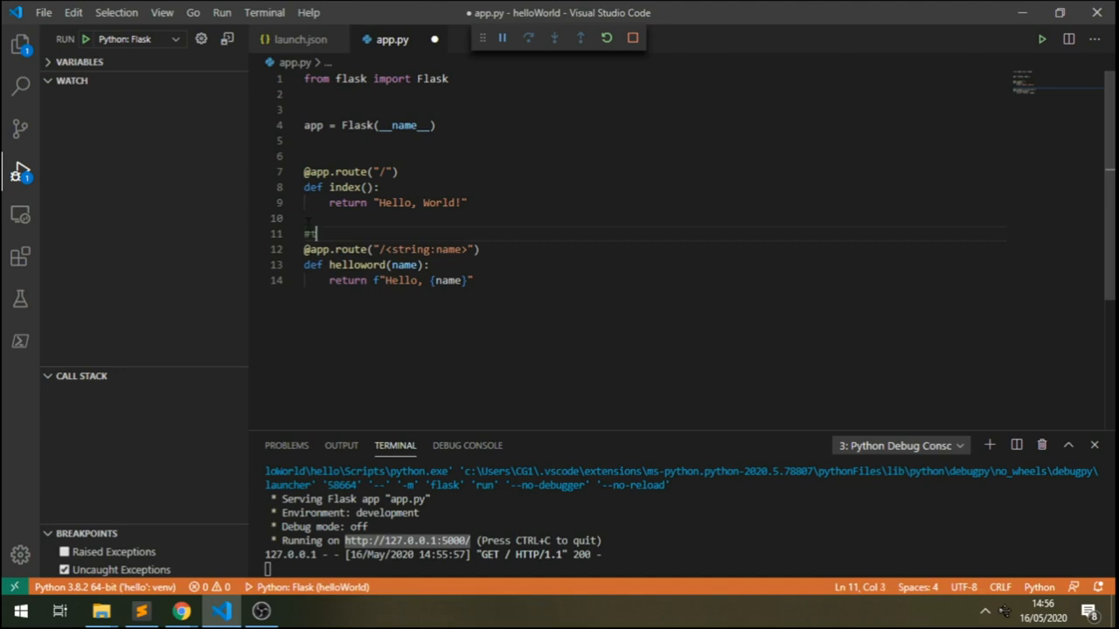
{"action": "type", "text": "his"}
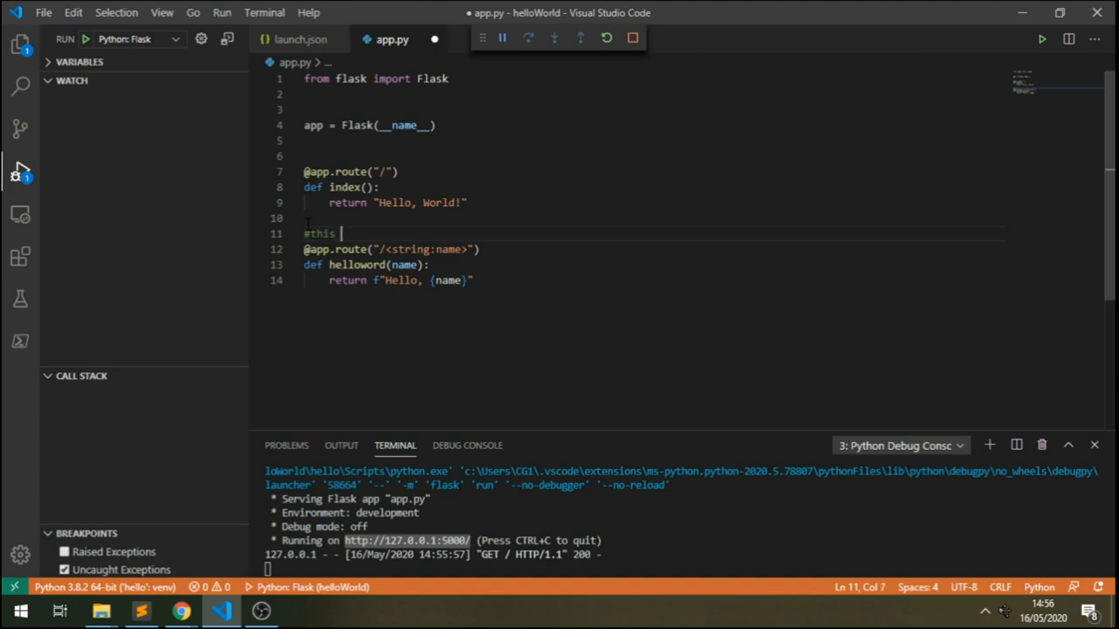
{"action": "type", "text": "helps"}
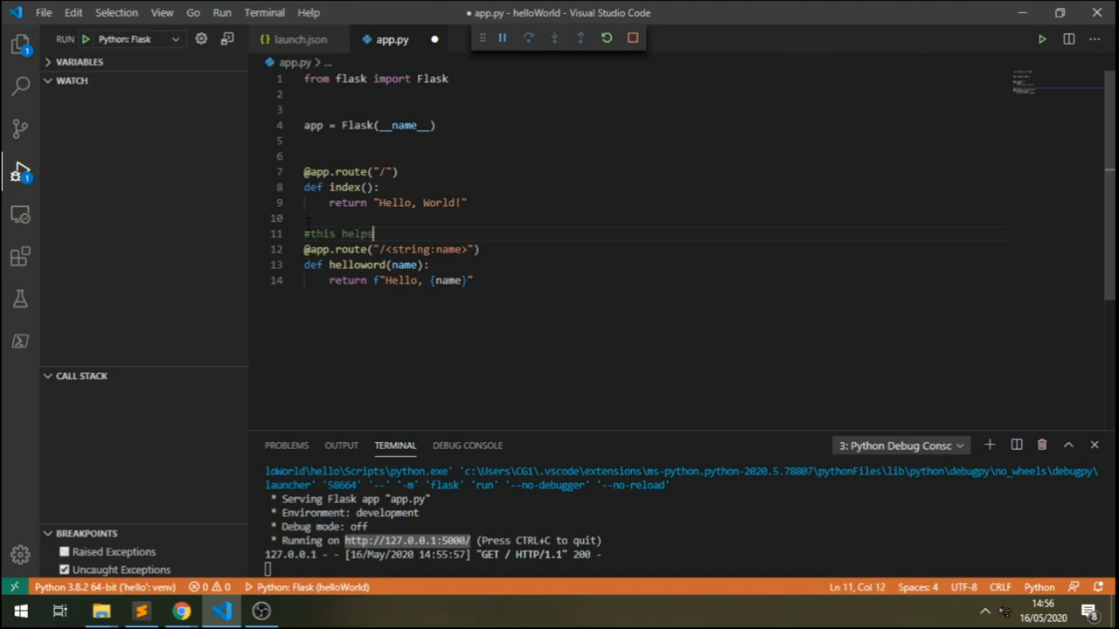
{"action": "type", "text": "cos"}
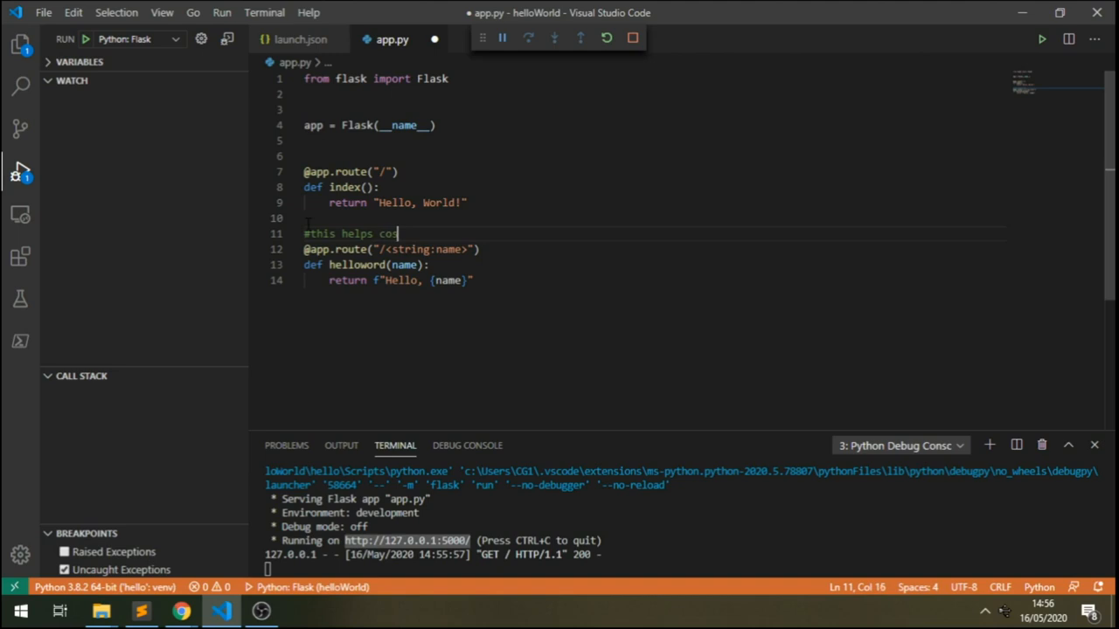
{"action": "key", "text": "Backspace"}
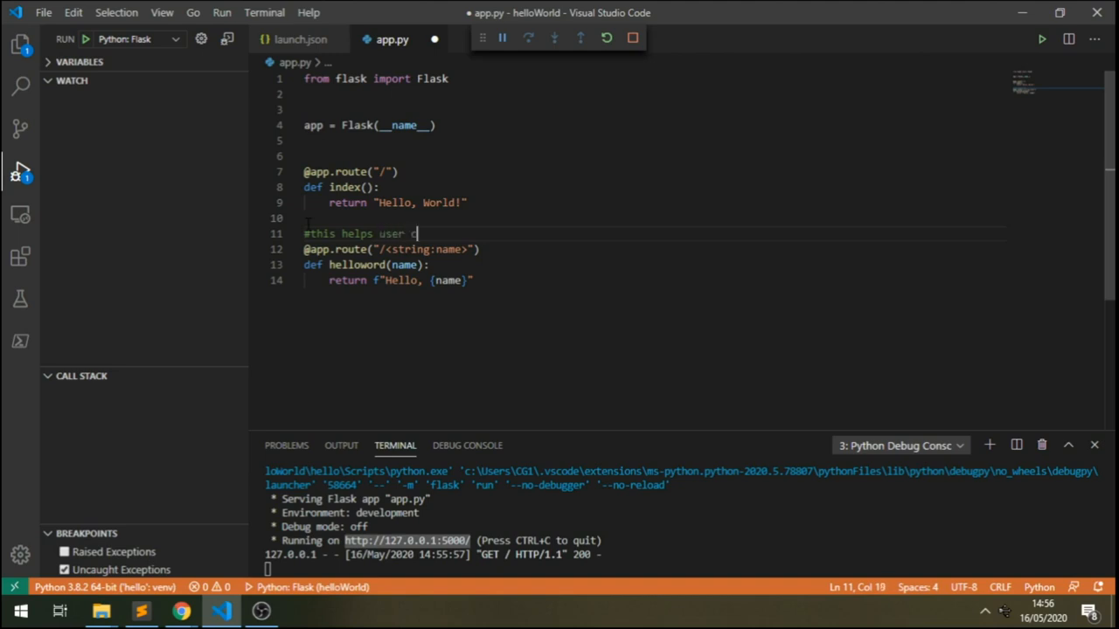
{"action": "type", "text": "respond"}
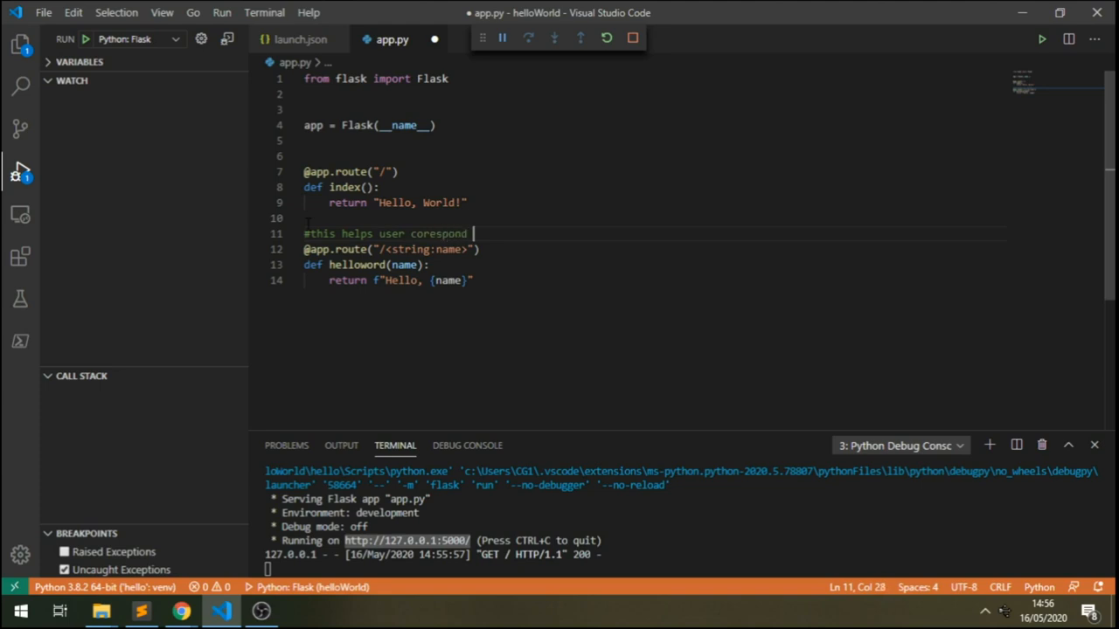
{"action": "type", "text": "dynamic"}
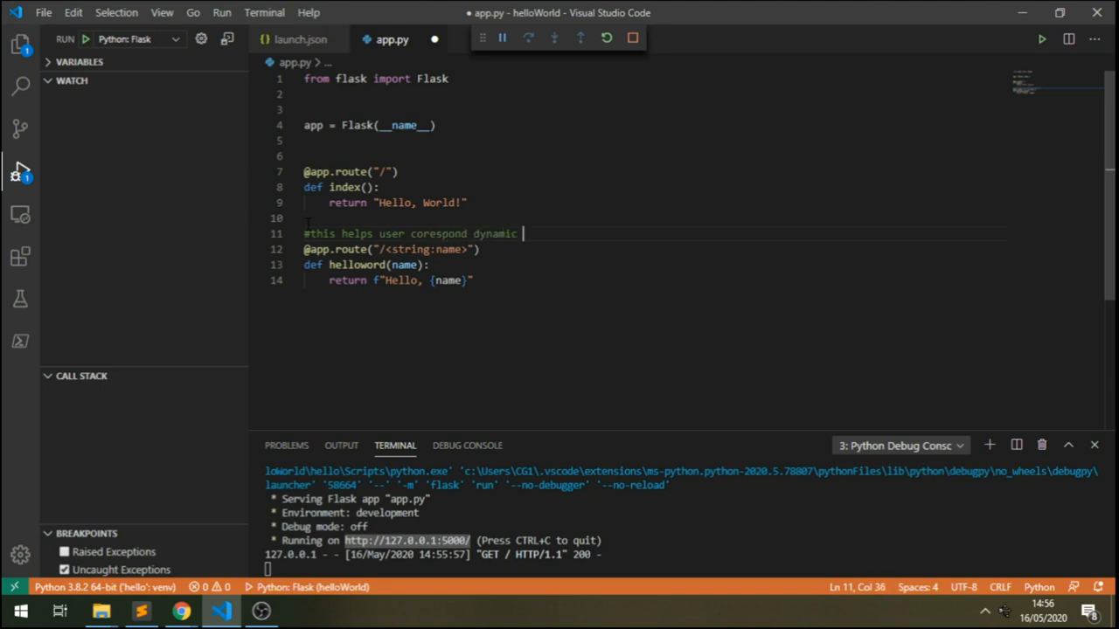
{"action": "type", "text": "with the a"}
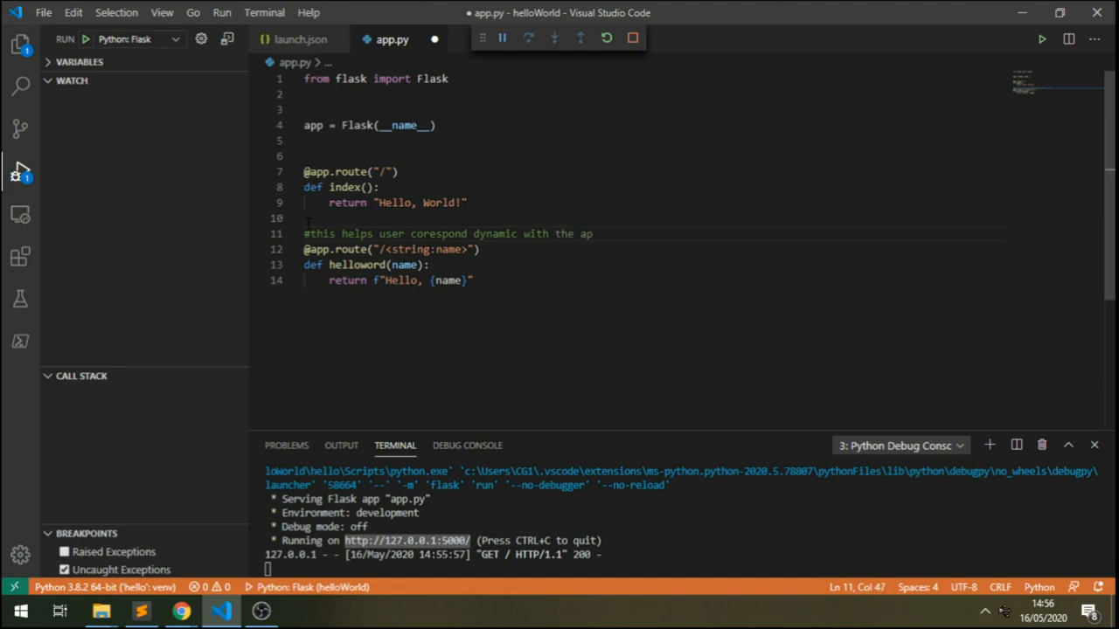
{"action": "type", "text": "plication"}
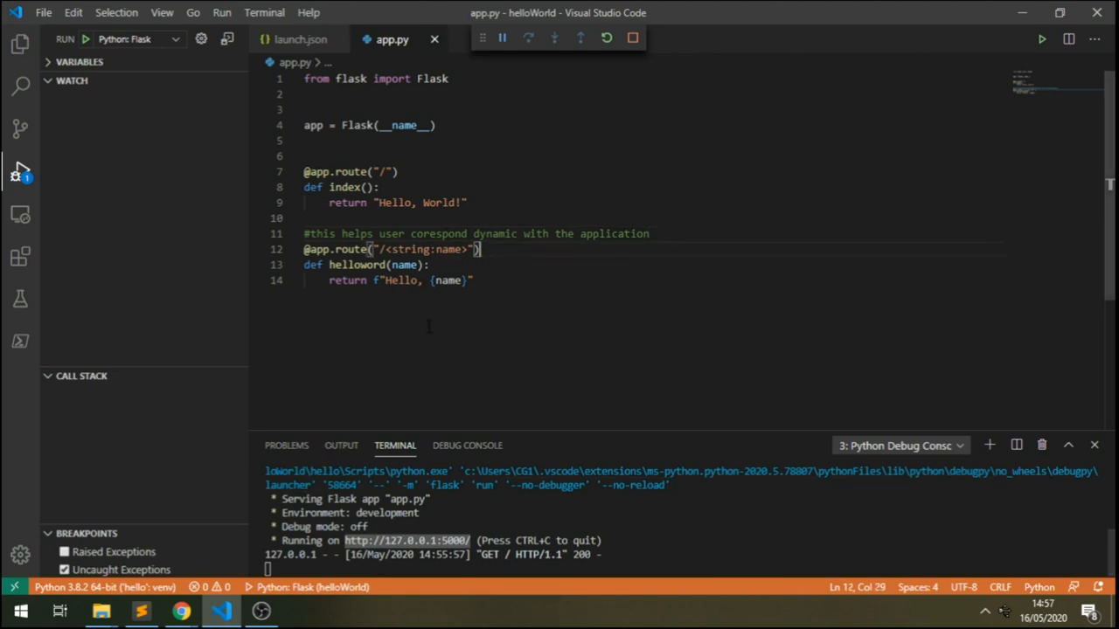
{"action": "mouse_move", "coordinate": [182, 610]}
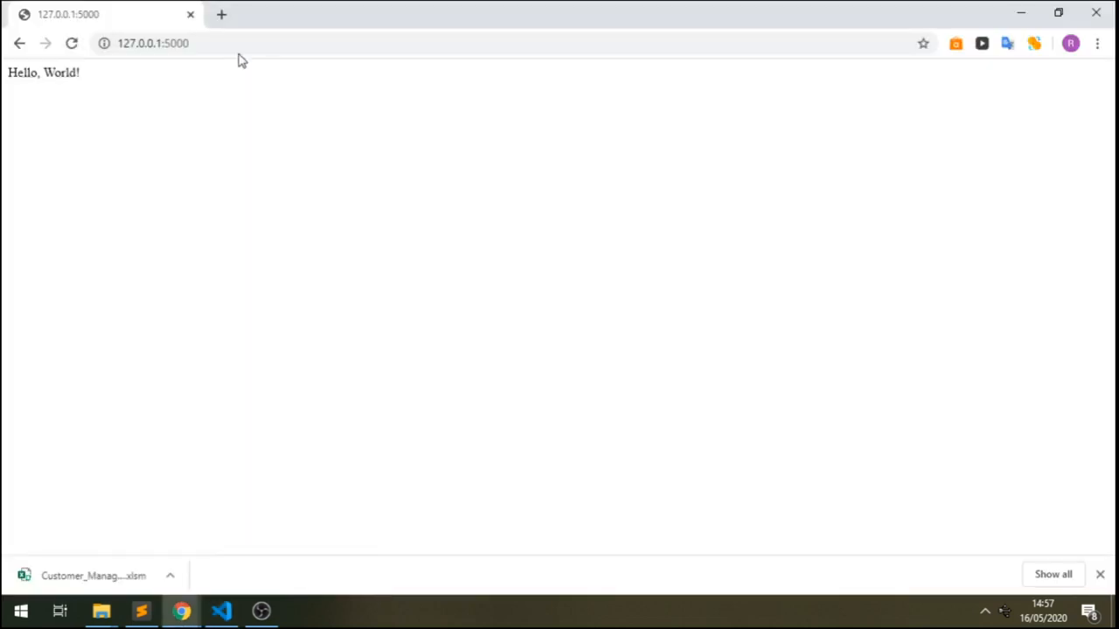
- Visit the name route in Chrome with names like rafah and ramadan to see personalized greetings
{"action": "left_click", "coordinate": [227, 42]}
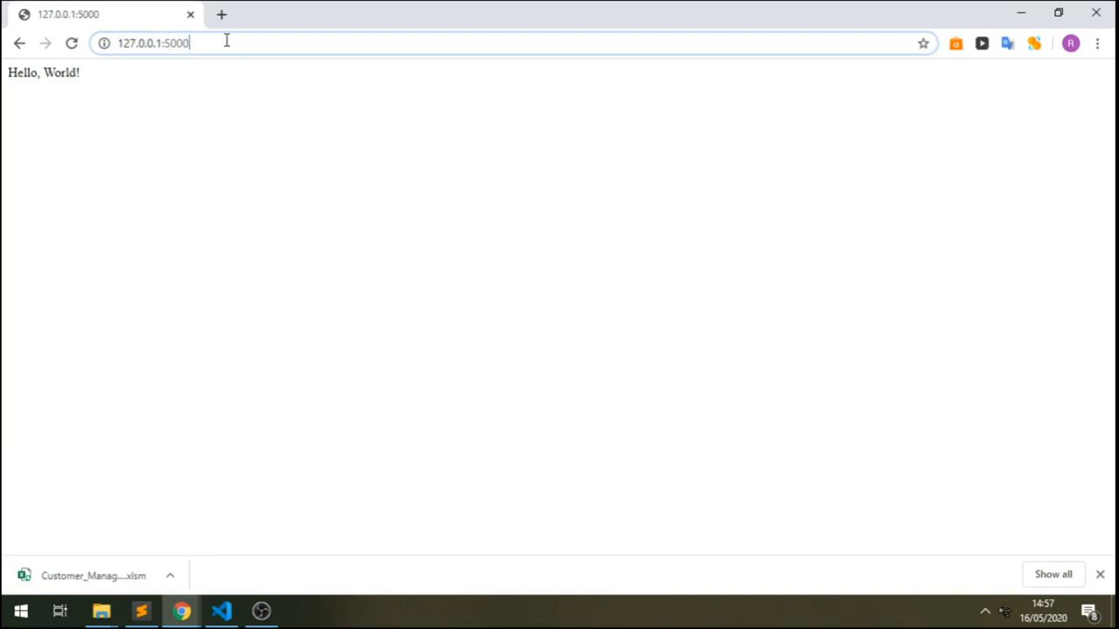
{"action": "type", "text": "/"}
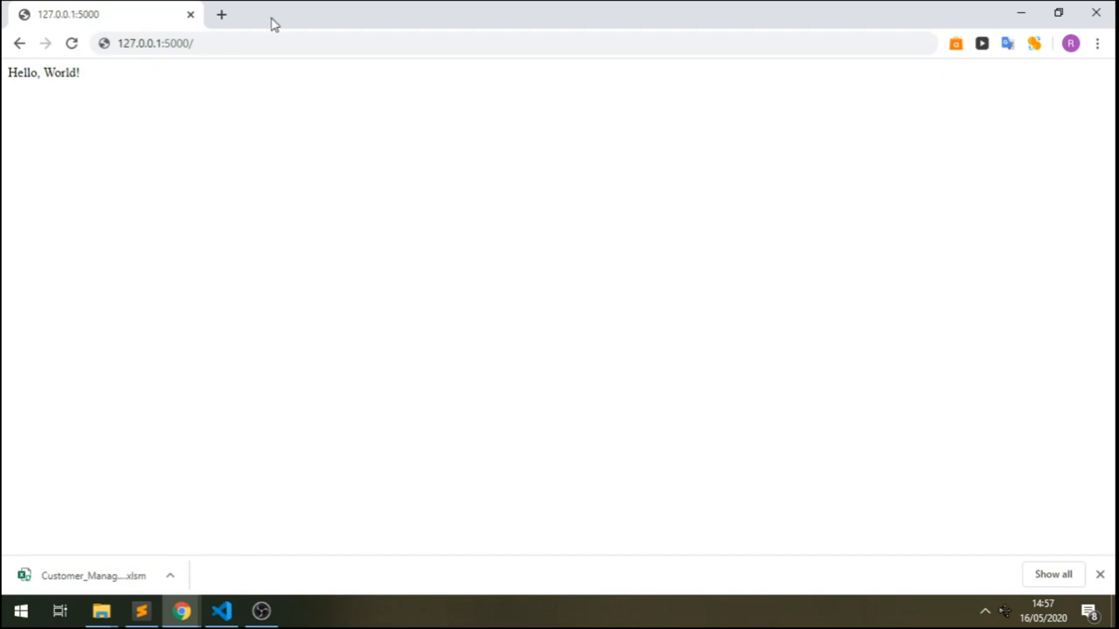
{"action": "left_click", "coordinate": [231, 42]}
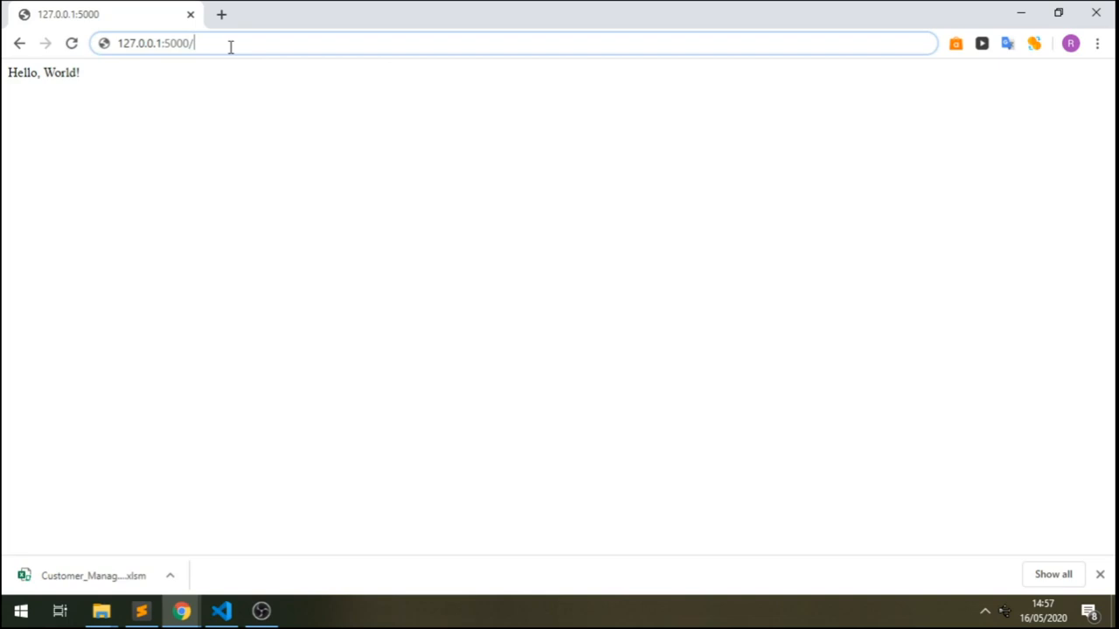
{"action": "type", "text": "rafah"}
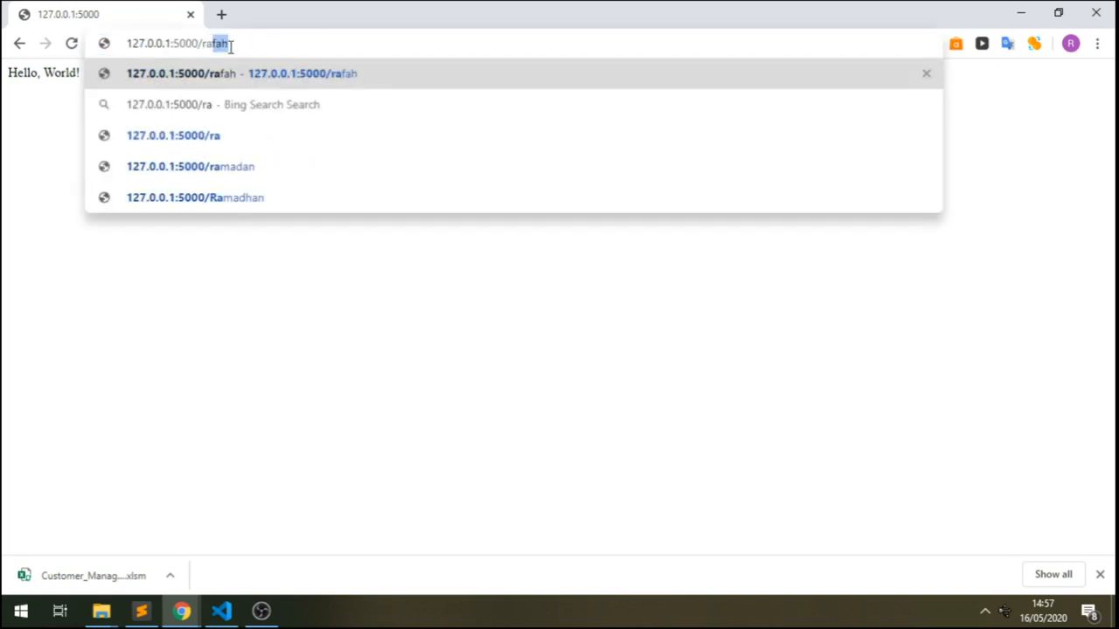
{"action": "type", "text": "ramadan"}
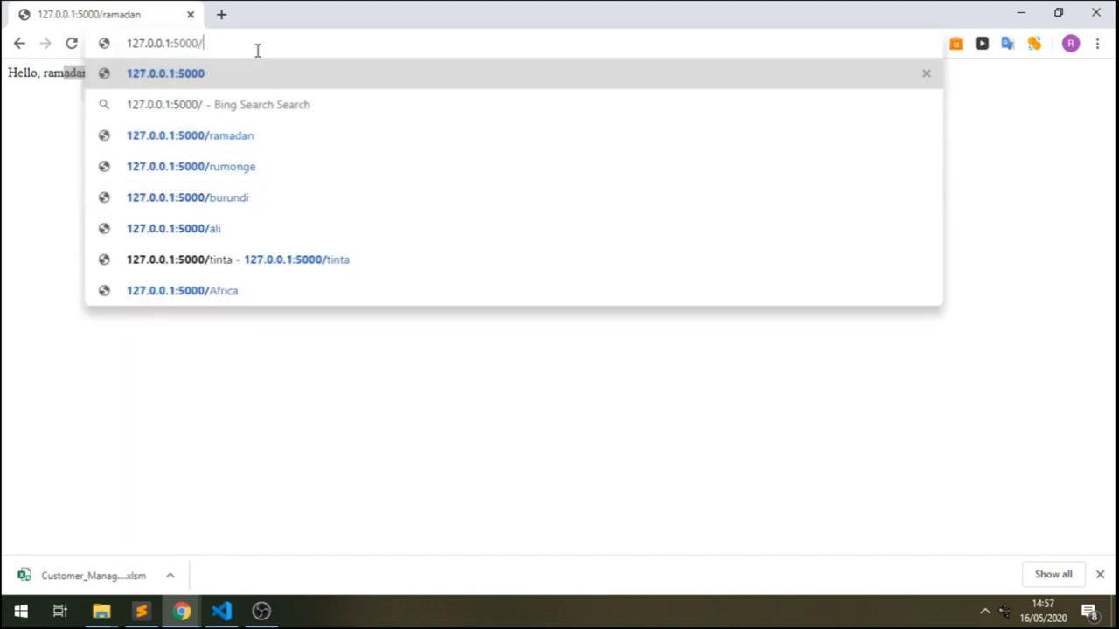
- Try /lockdown to get Hello, lockdown and switch back to VS Code
{"action": "type", "text": "lockdown"}
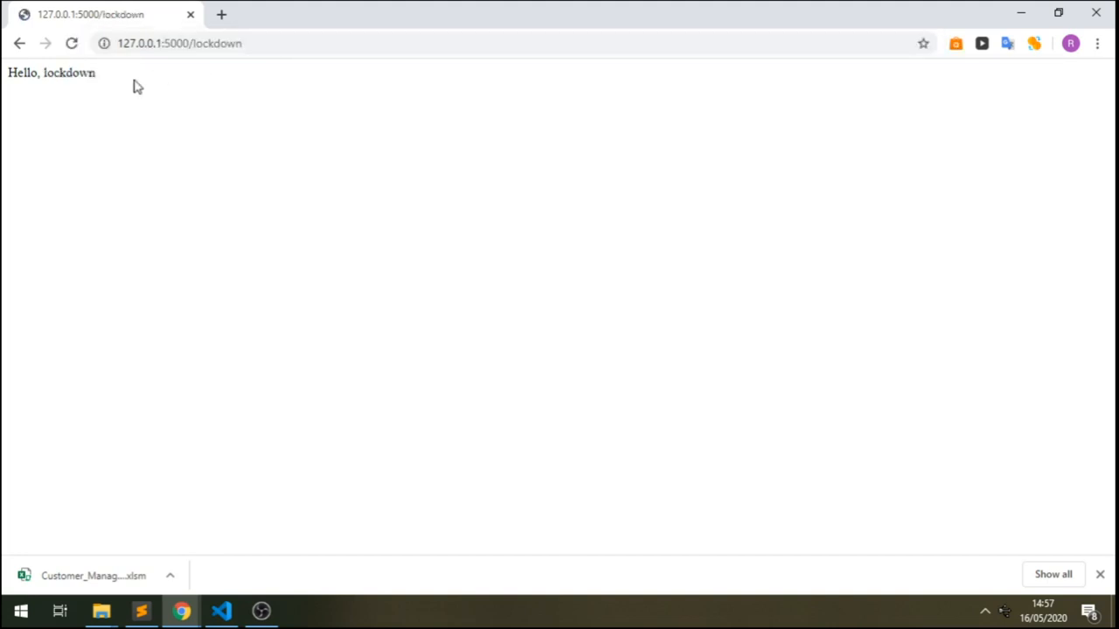
{"action": "left_click", "coordinate": [220, 612]}
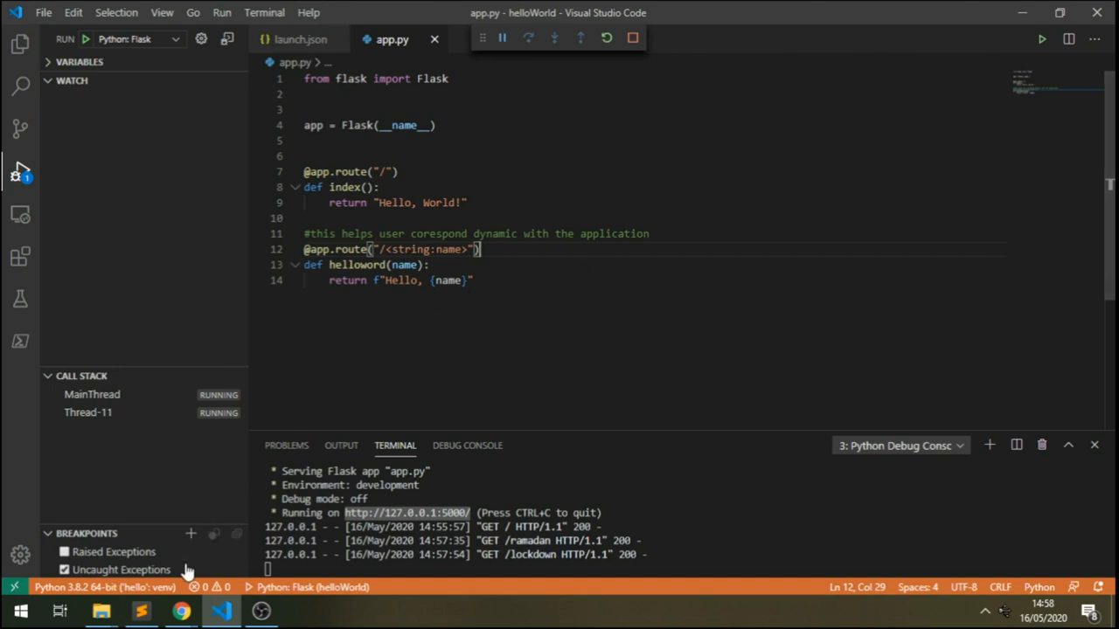
{"action": "left_click", "coordinate": [180, 610]}
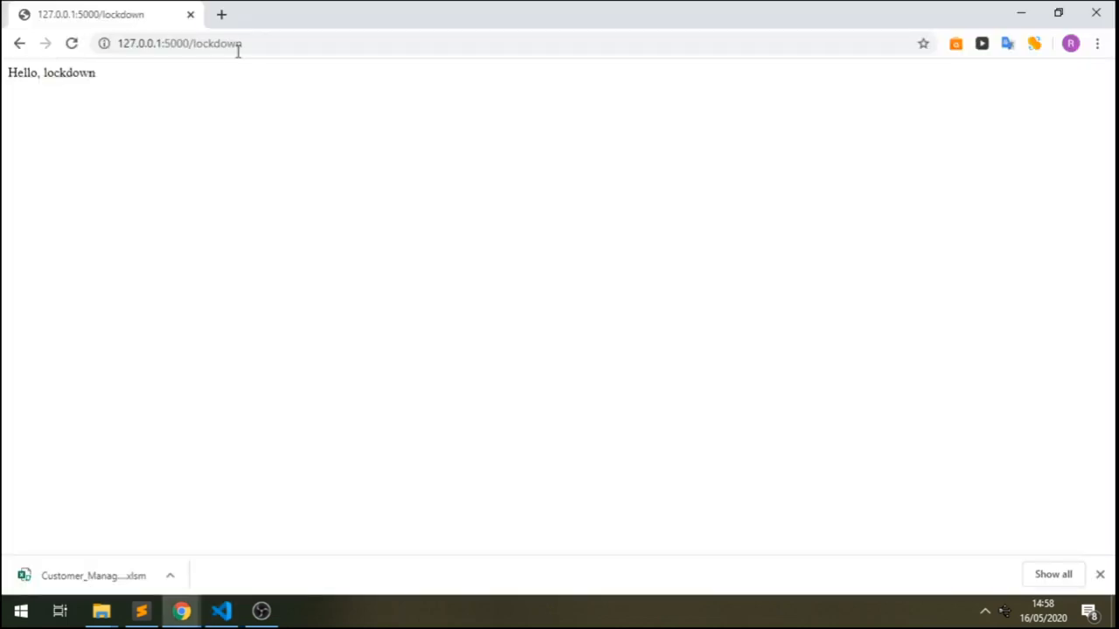
{"action": "left_click", "coordinate": [178, 42]}
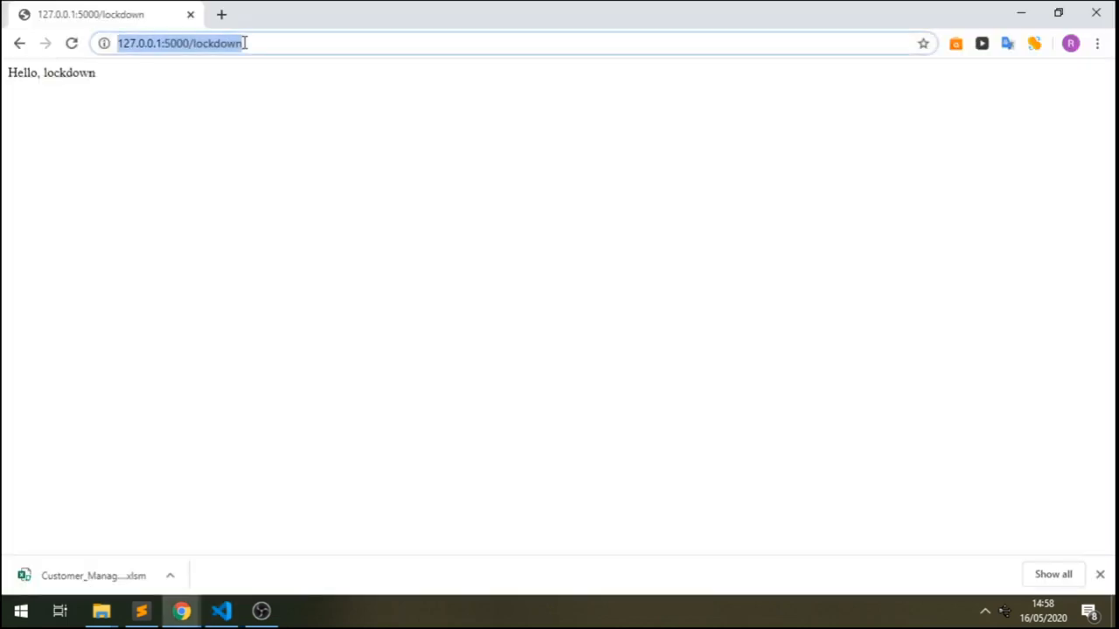
{"action": "left_click", "coordinate": [249, 44]}
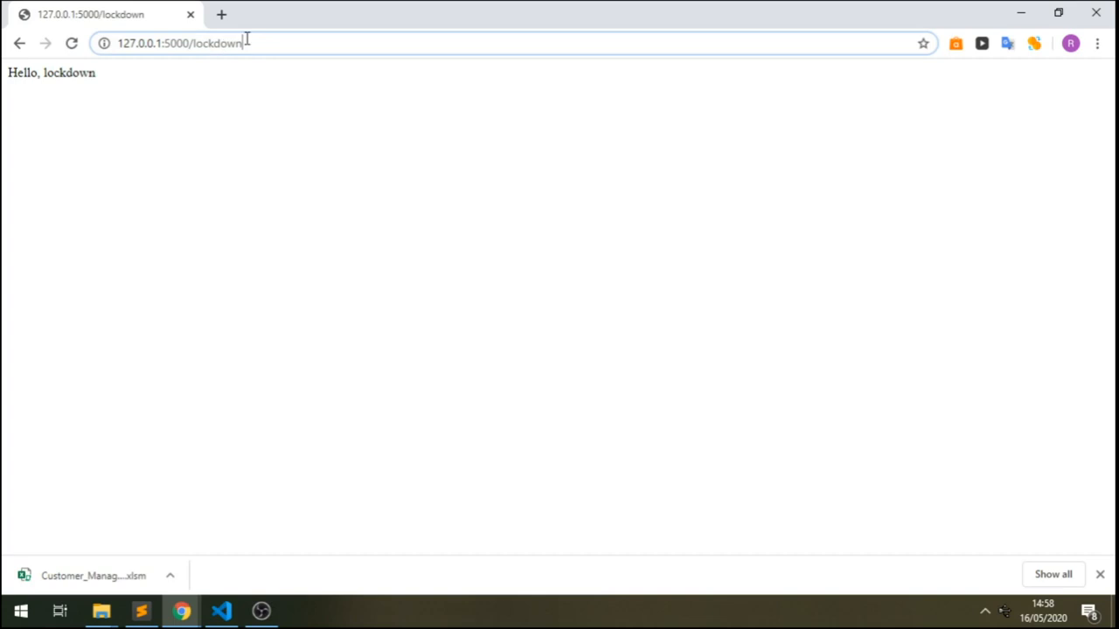
{"action": "left_click", "coordinate": [221, 612]}
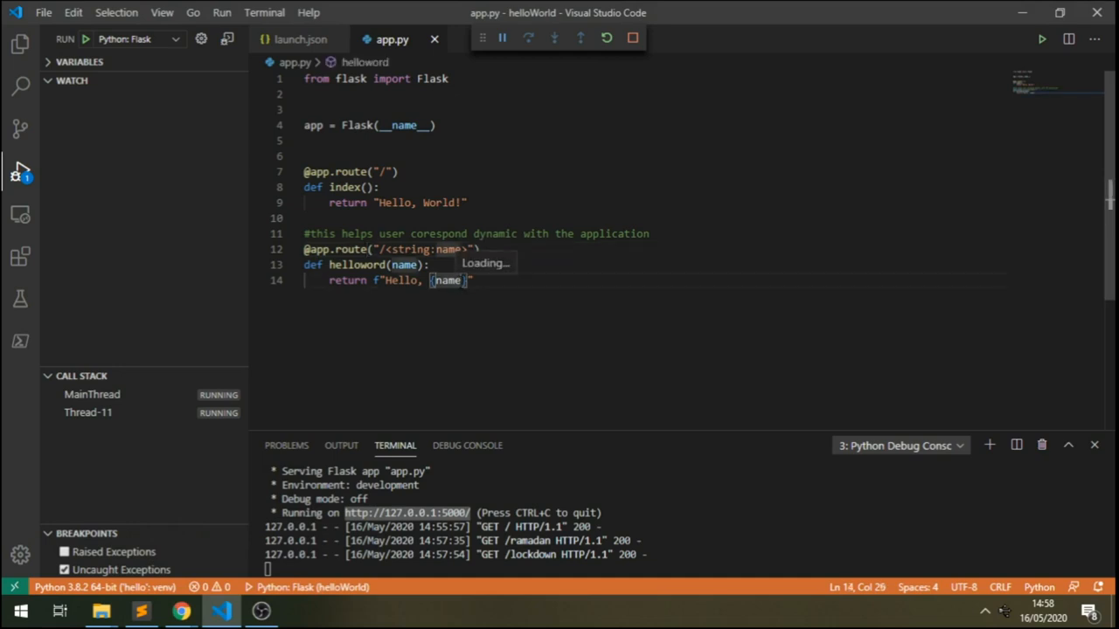
- Change the greeting to {name.capitalize()}, save, restart the Flask server and return to the browser
{"action": "type", "text": ".c"}
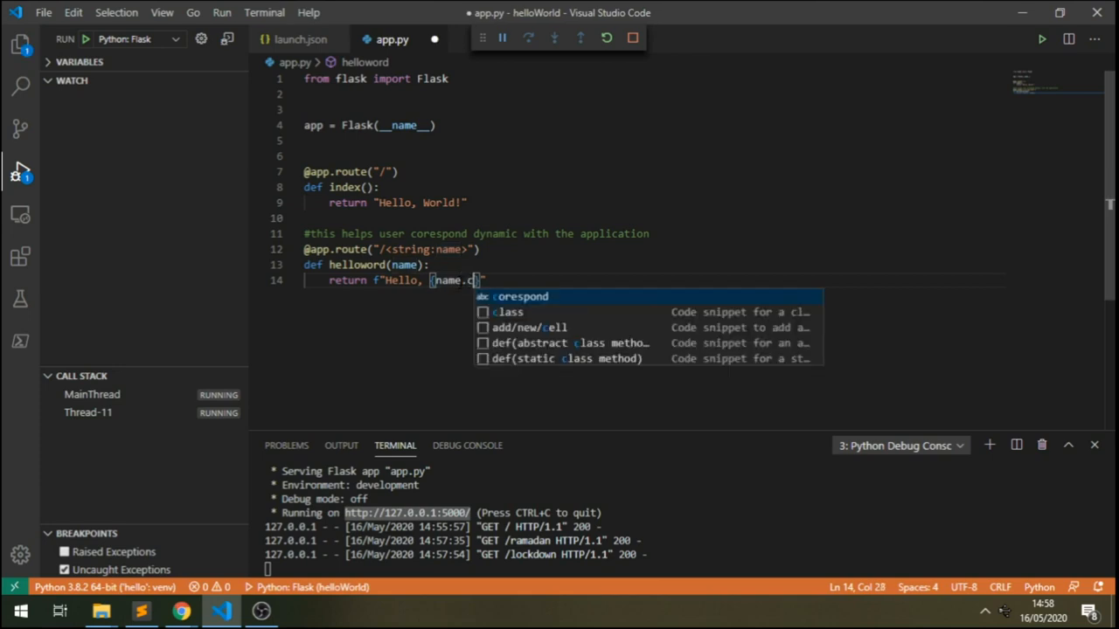
{"action": "type", "text": "apitaliz"}
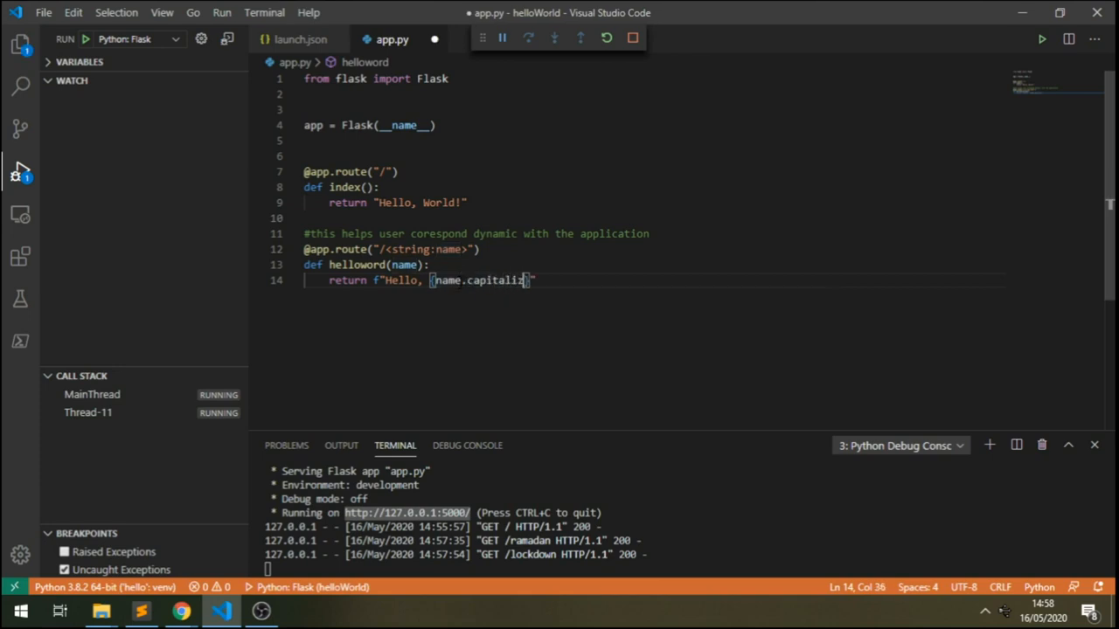
{"action": "type", "text": "e"}
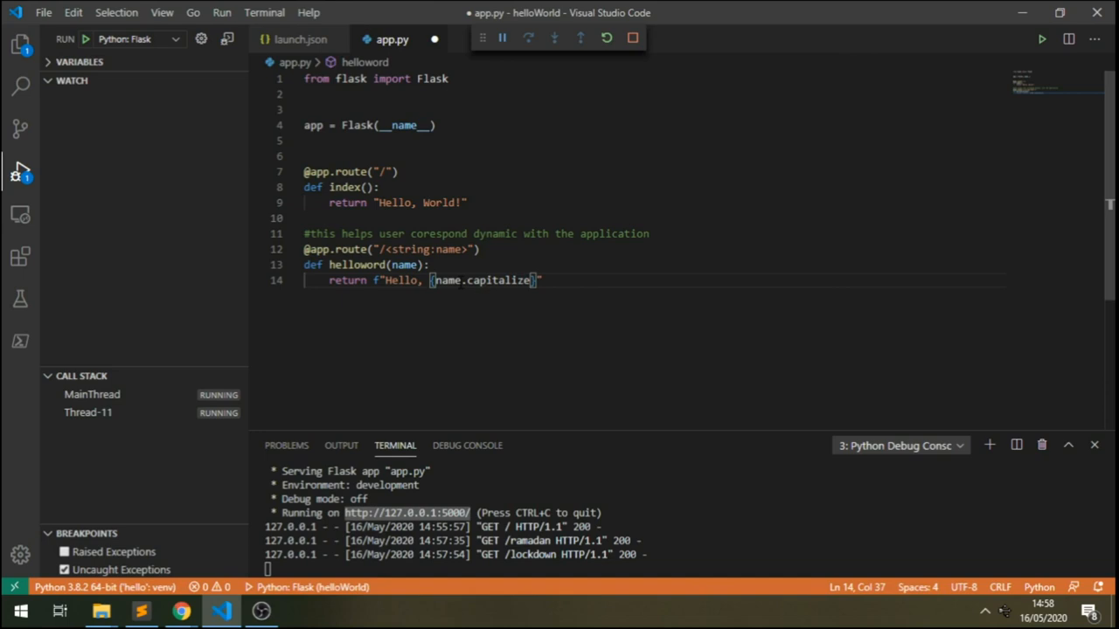
{"action": "type", "text": "()"}
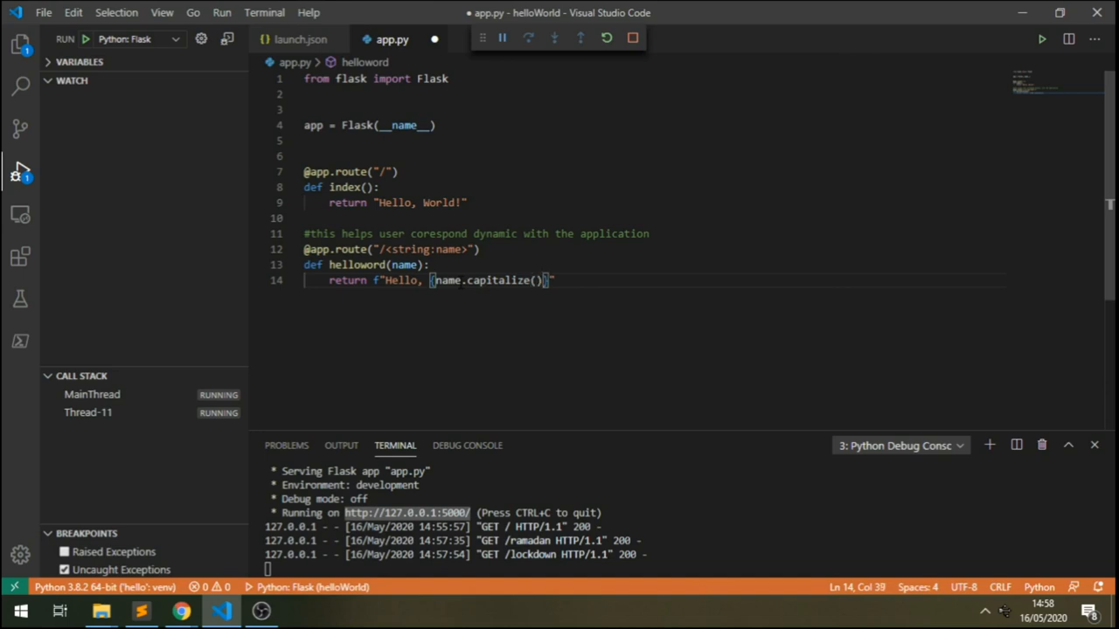
{"action": "left_click", "coordinate": [606, 39]}
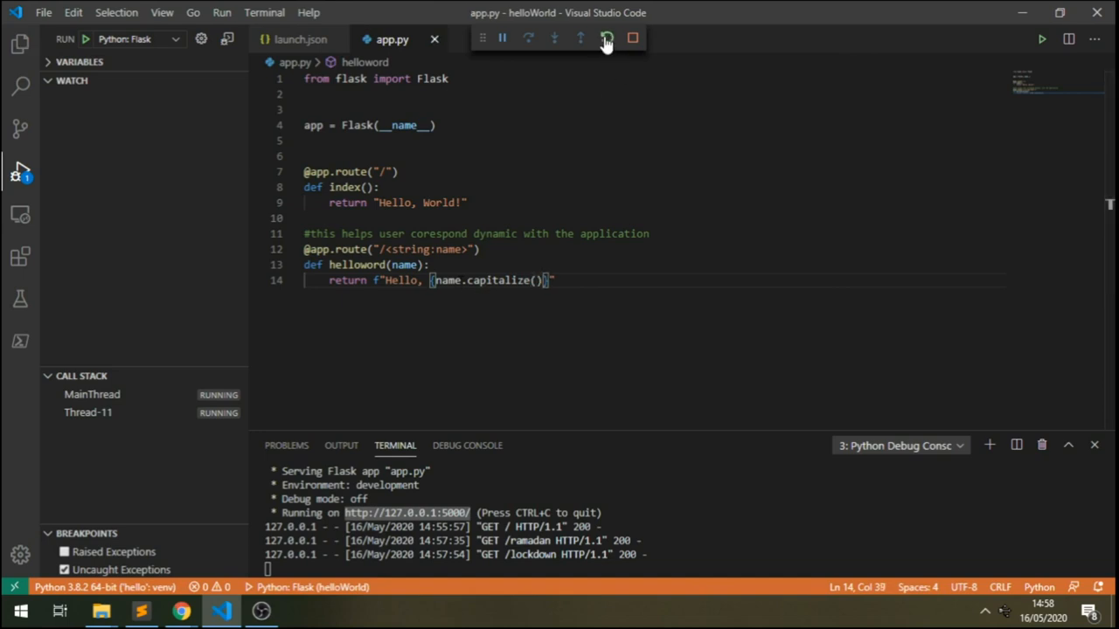
{"action": "left_click", "coordinate": [633, 38]}
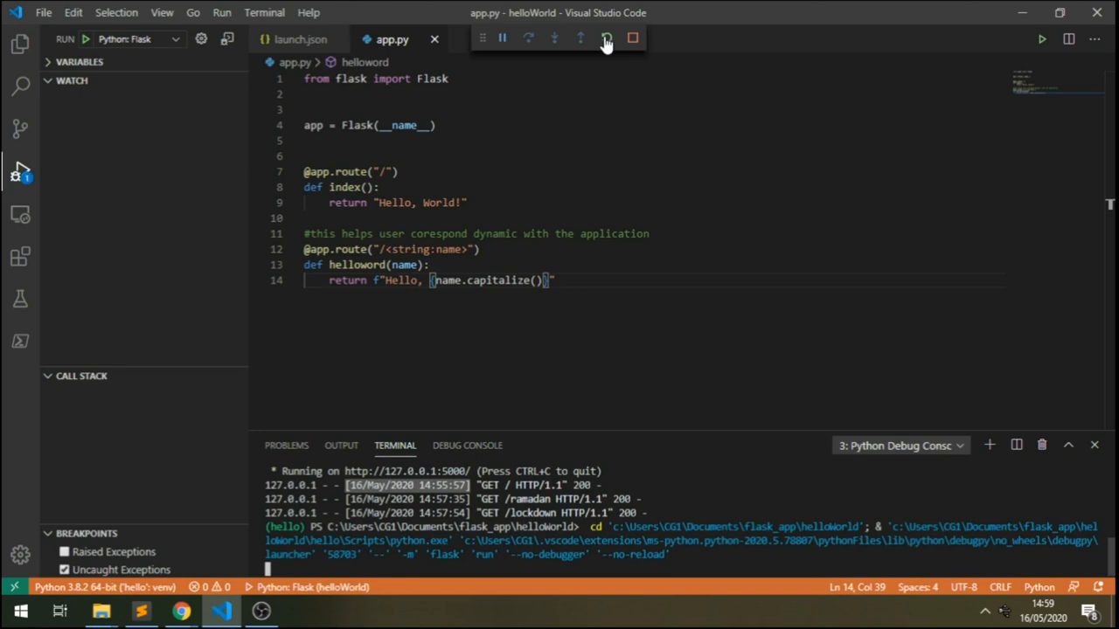
{"action": "left_click", "coordinate": [607, 42]}
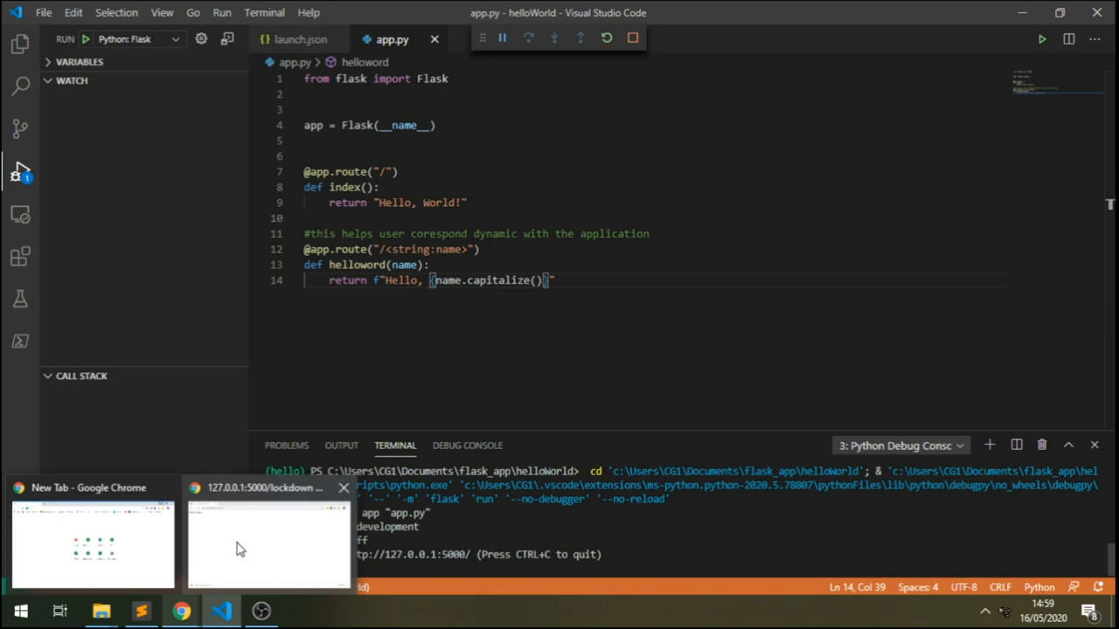
- Reload the lockdown page in Chrome so it greets 'Hello, Lockdown' capitalized
{"action": "left_click", "coordinate": [269, 542]}
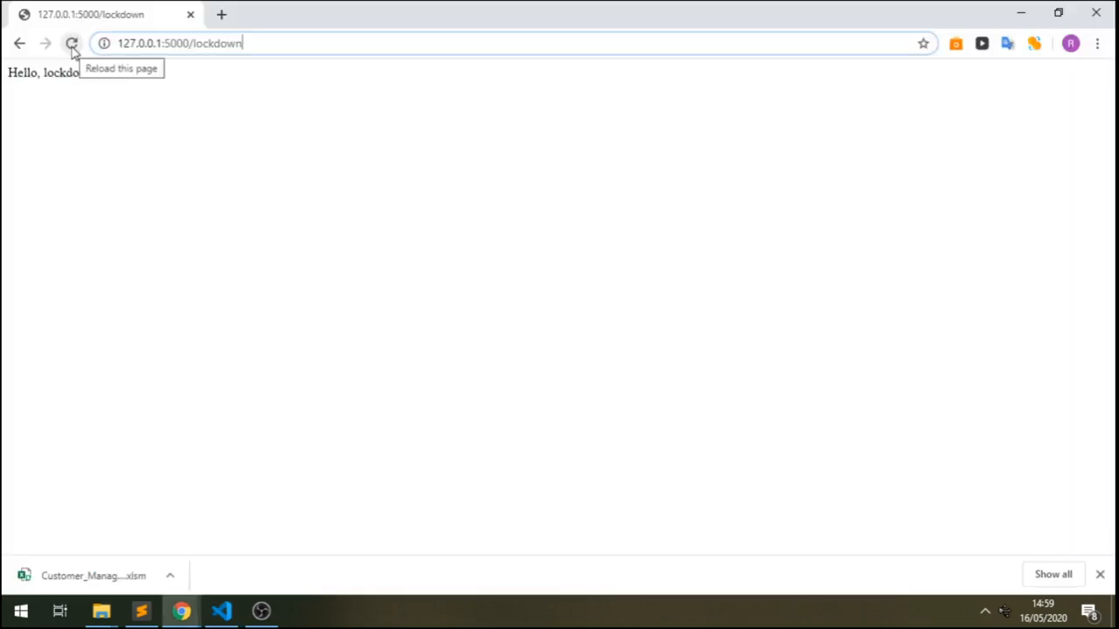
{"action": "left_click", "coordinate": [71, 42]}
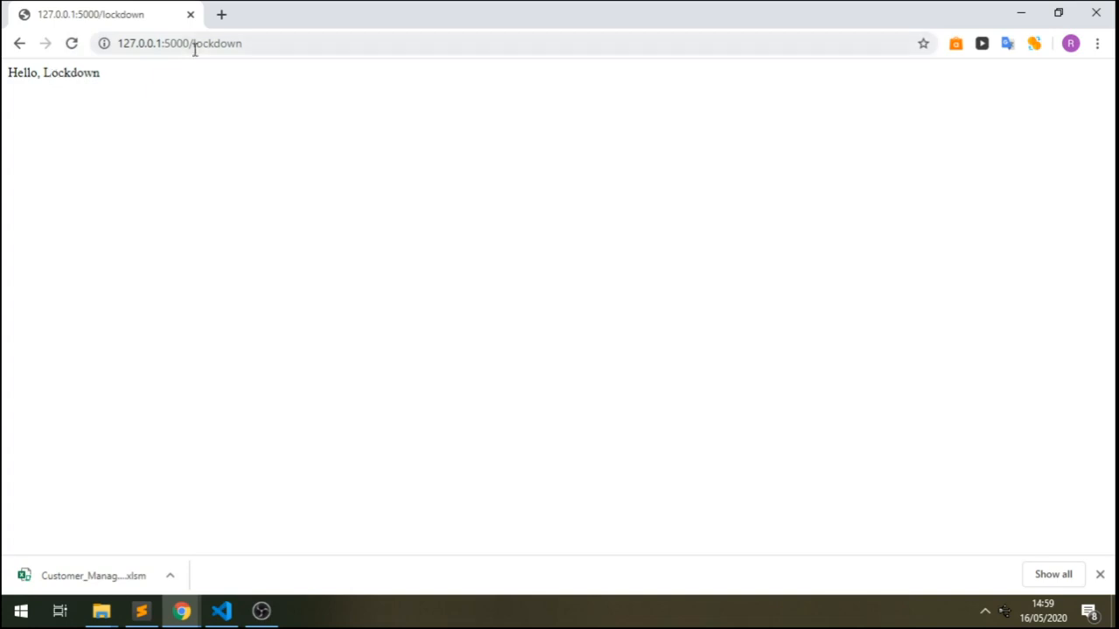
- Change the address to 127.0.0.1:5000/aburundi to get the 'Hello, Aburundi' greeting
{"action": "left_click", "coordinate": [179, 42]}
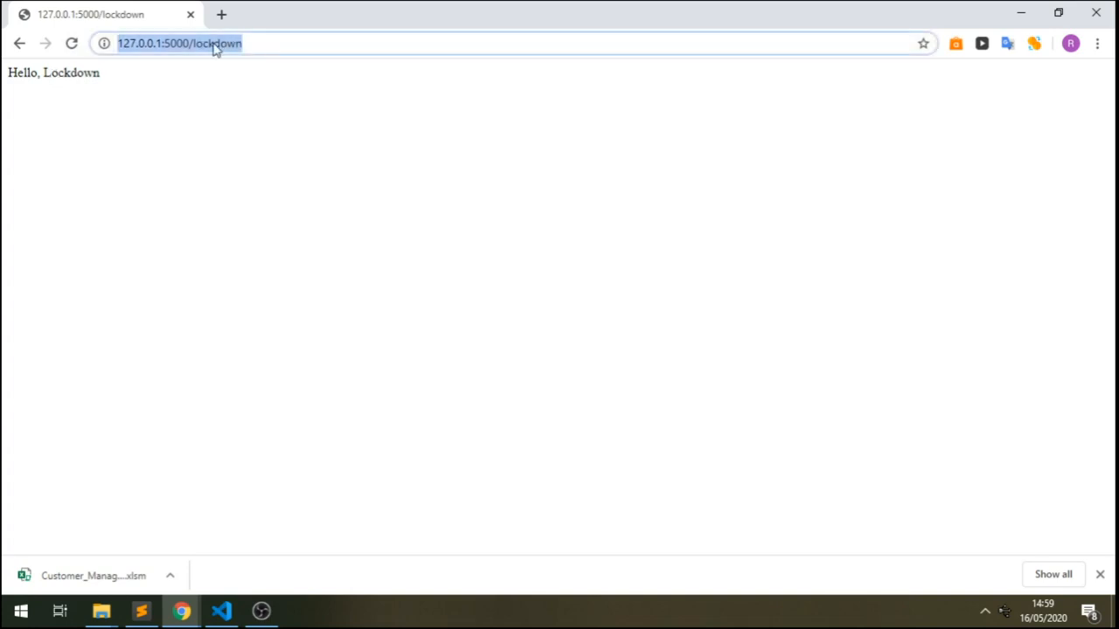
{"action": "left_click", "coordinate": [195, 42]}
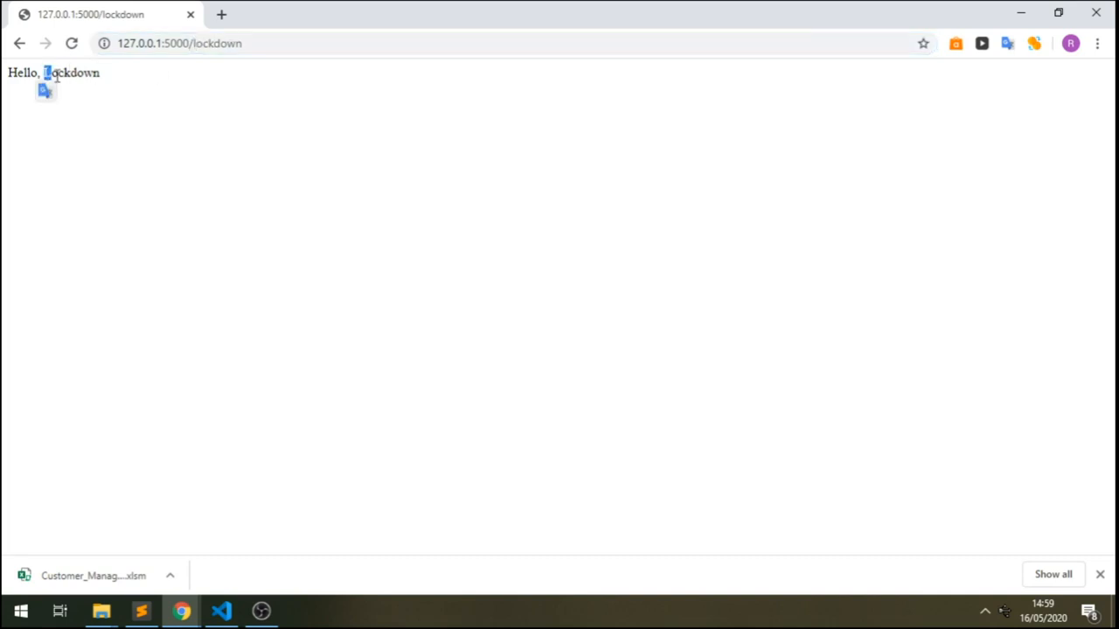
{"action": "left_click", "coordinate": [178, 42]}
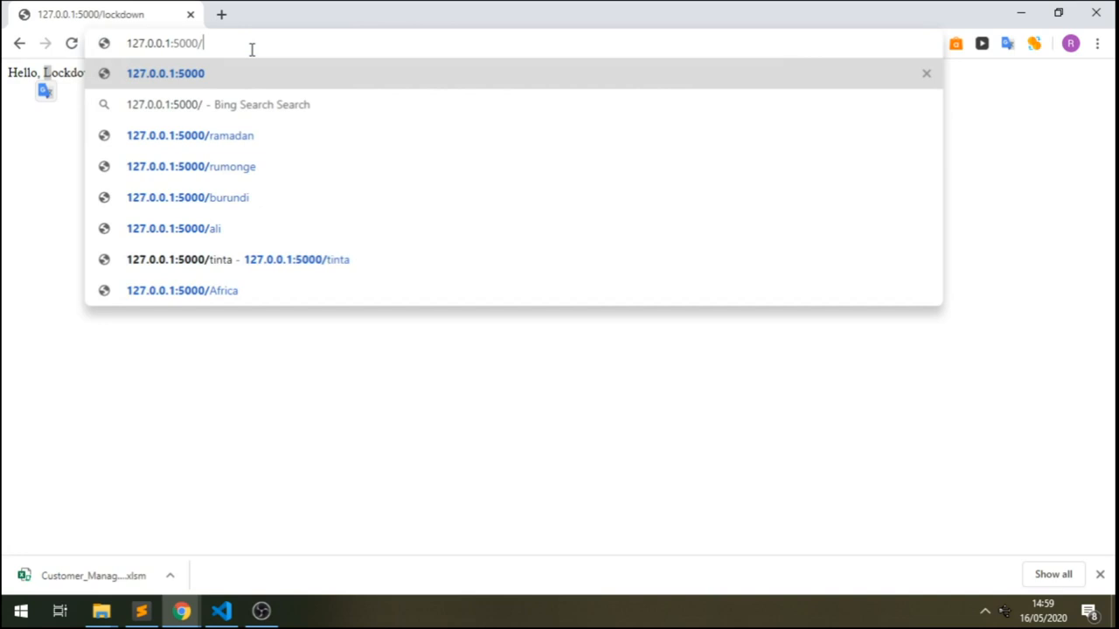
{"action": "type", "text": "ali"}
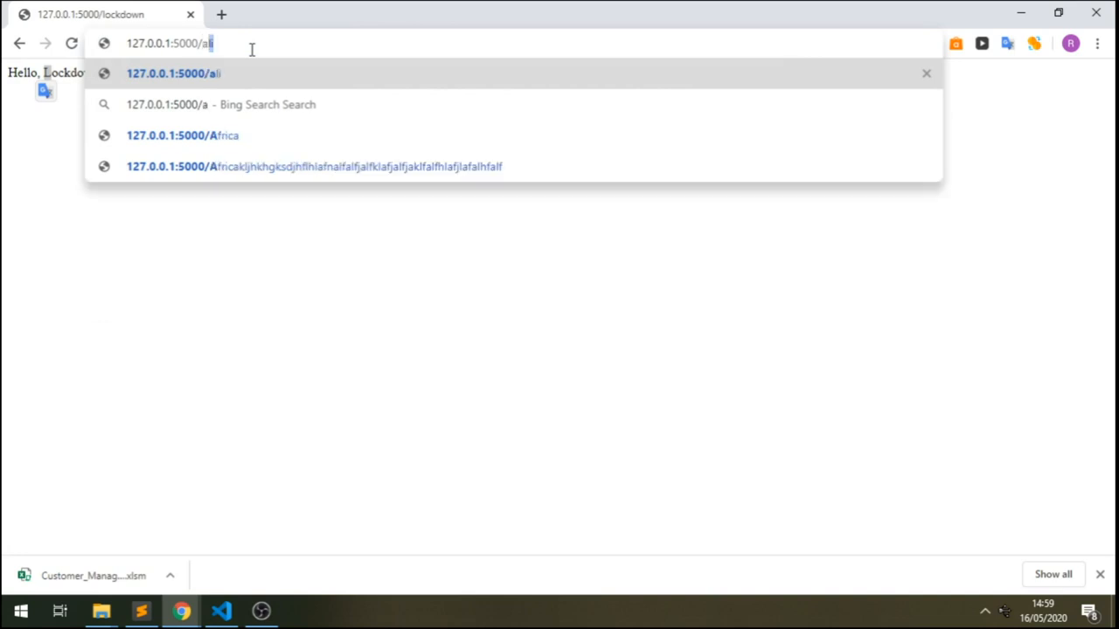
{"action": "key", "text": "backspace"}
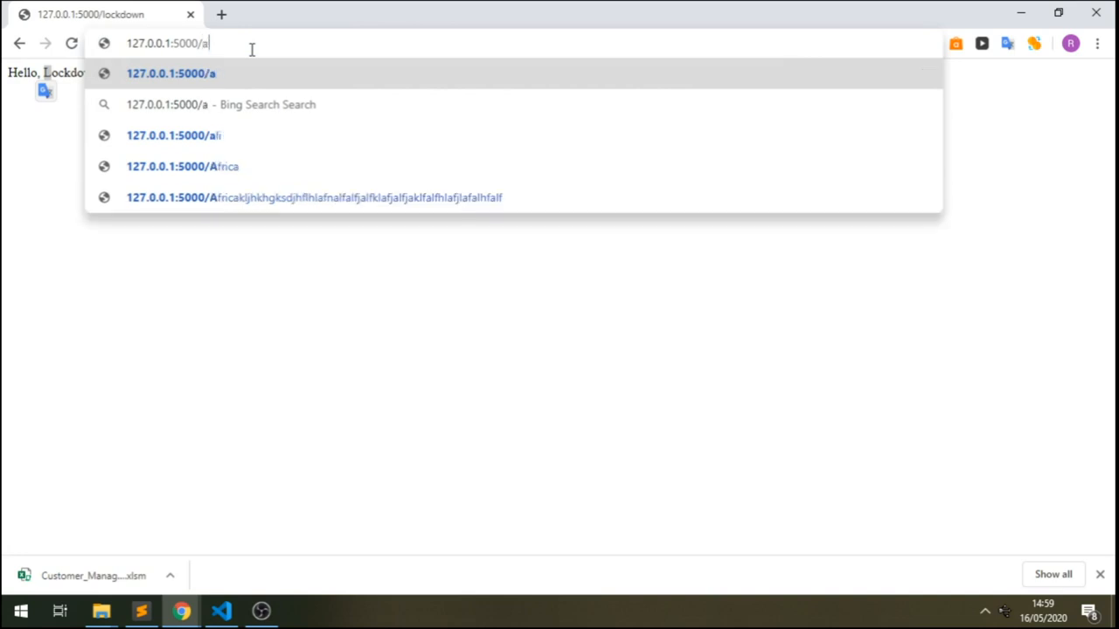
{"action": "type", "text": "burundi"}
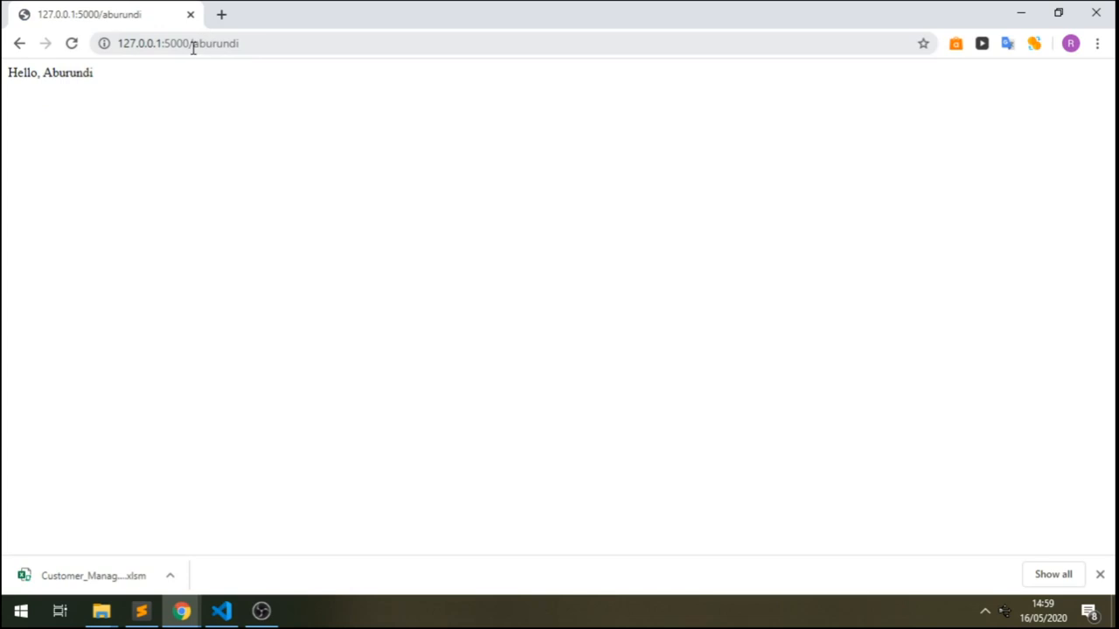
{"action": "mouse_move", "coordinate": [252, 42]}
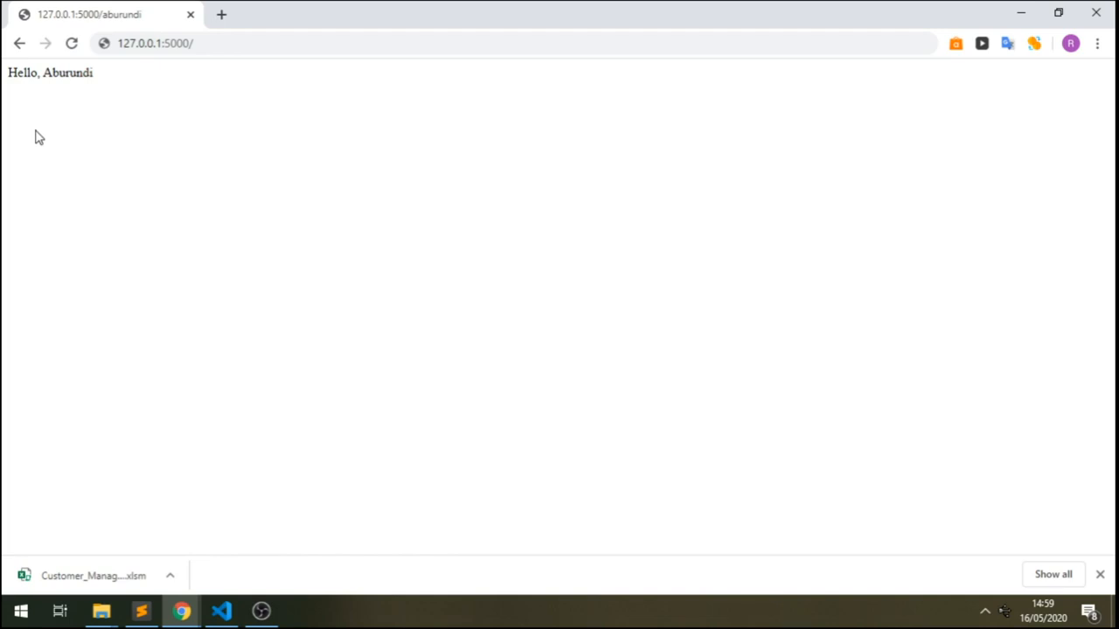
{"action": "mouse_move", "coordinate": [221, 612]}
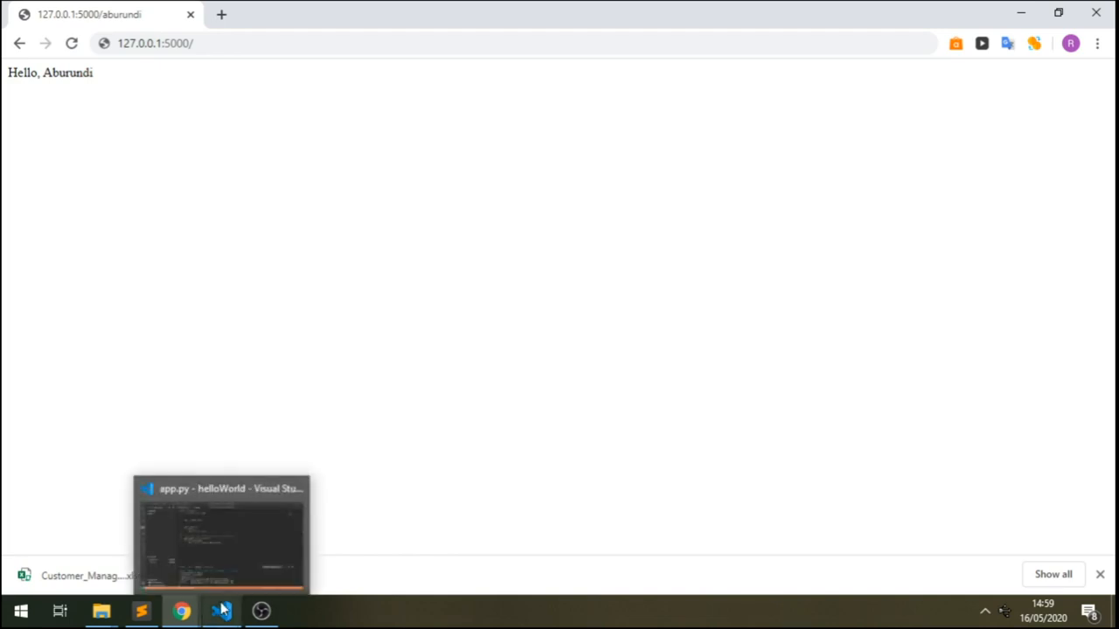